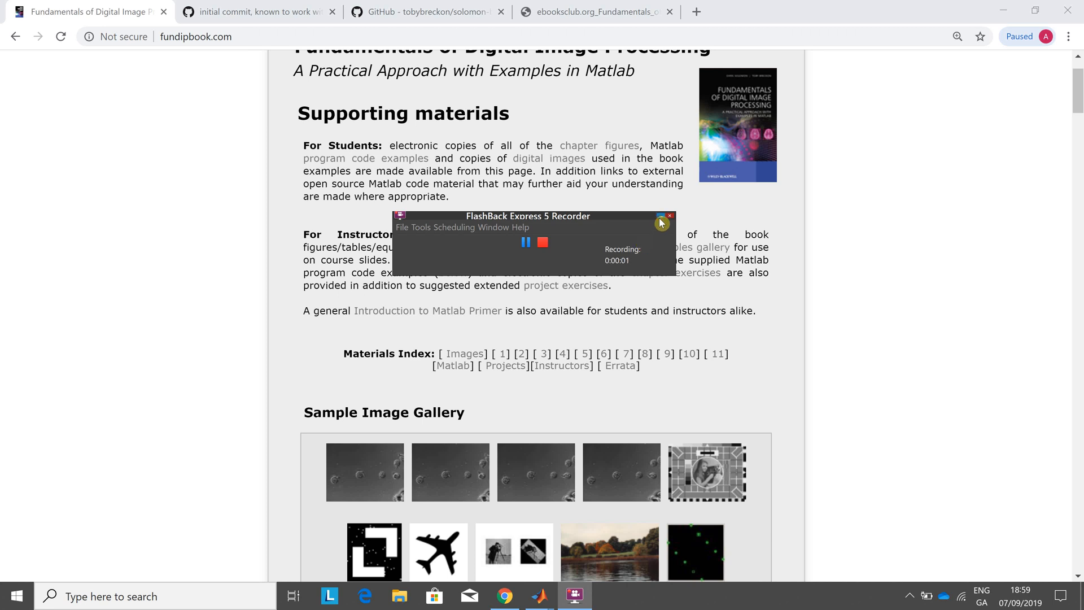
Check the GitHub commit script and repository, then open the PDF textbook at Example 5.2.
{"action": "left_click", "coordinate": [668, 216]}
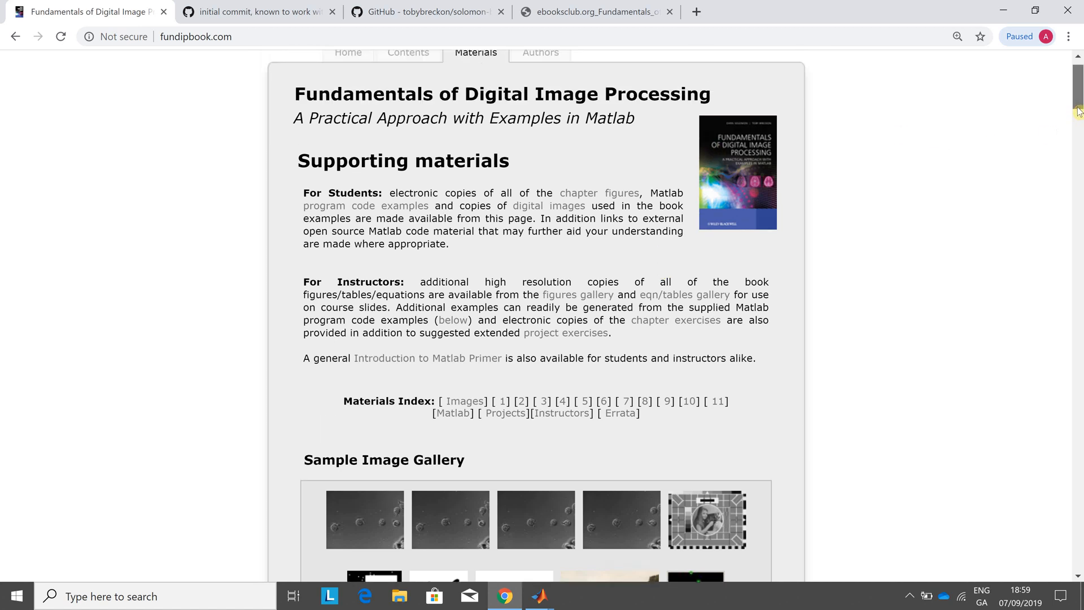
{"action": "scroll", "scroll_direction": "down", "scroll_amount": 3}
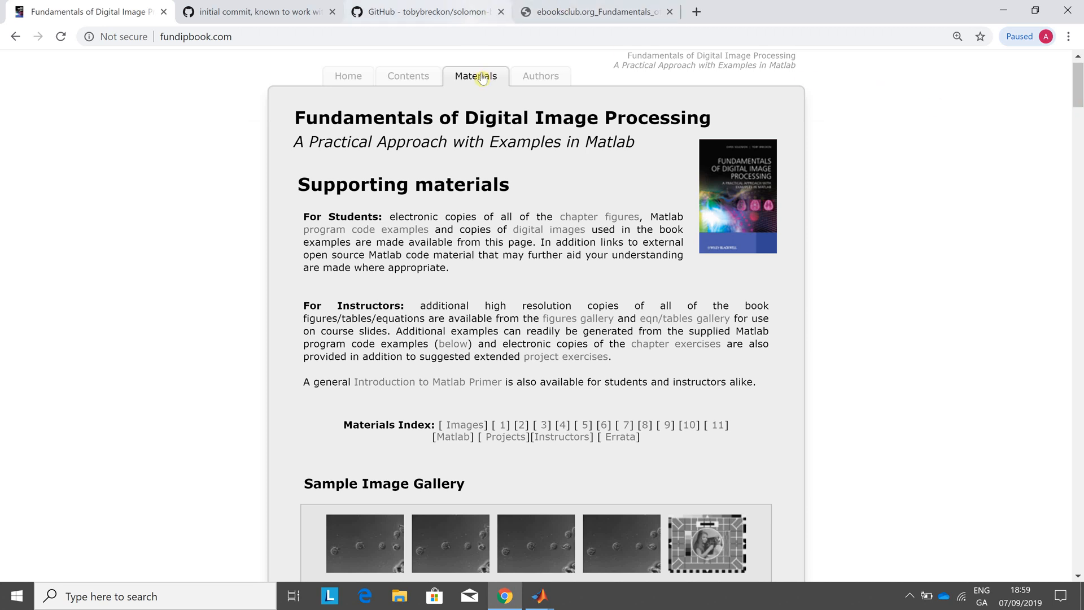
{"action": "left_click", "coordinate": [195, 36]}
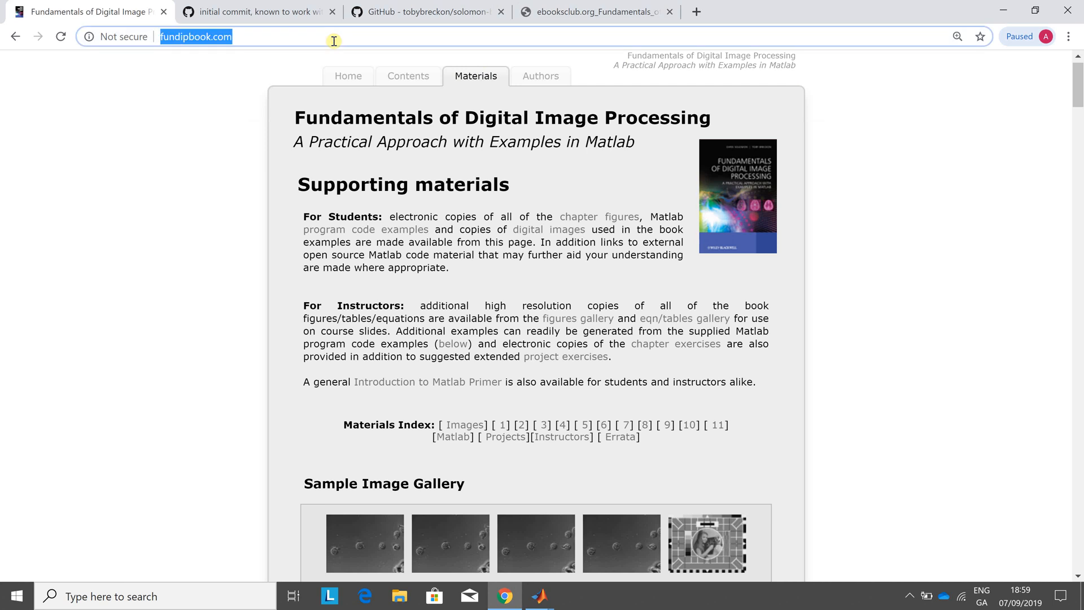
{"action": "mouse_move", "coordinate": [234, 12]}
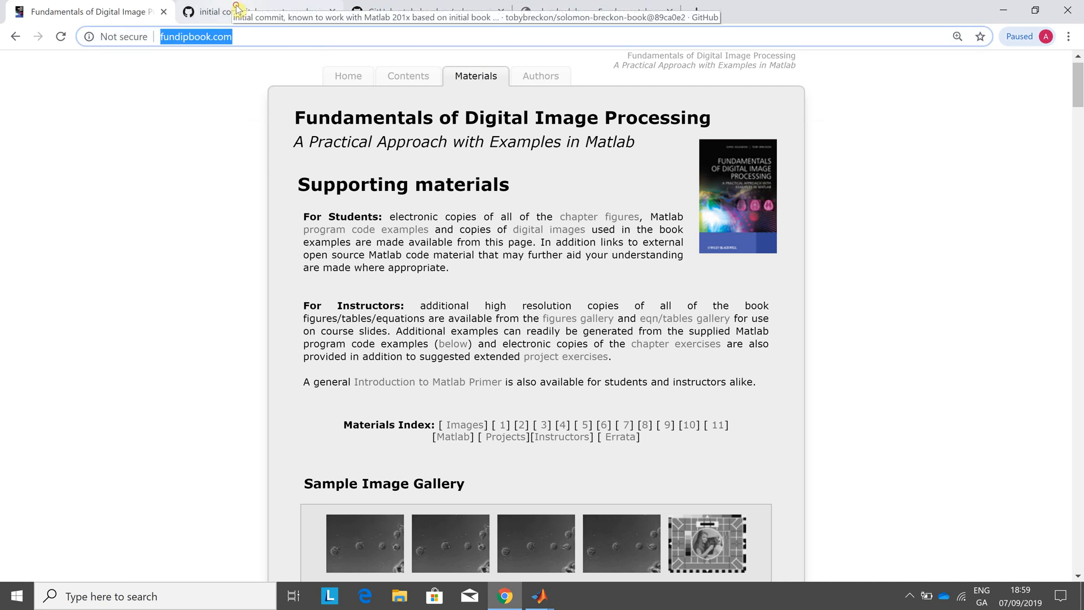
{"action": "left_click", "coordinate": [259, 11]}
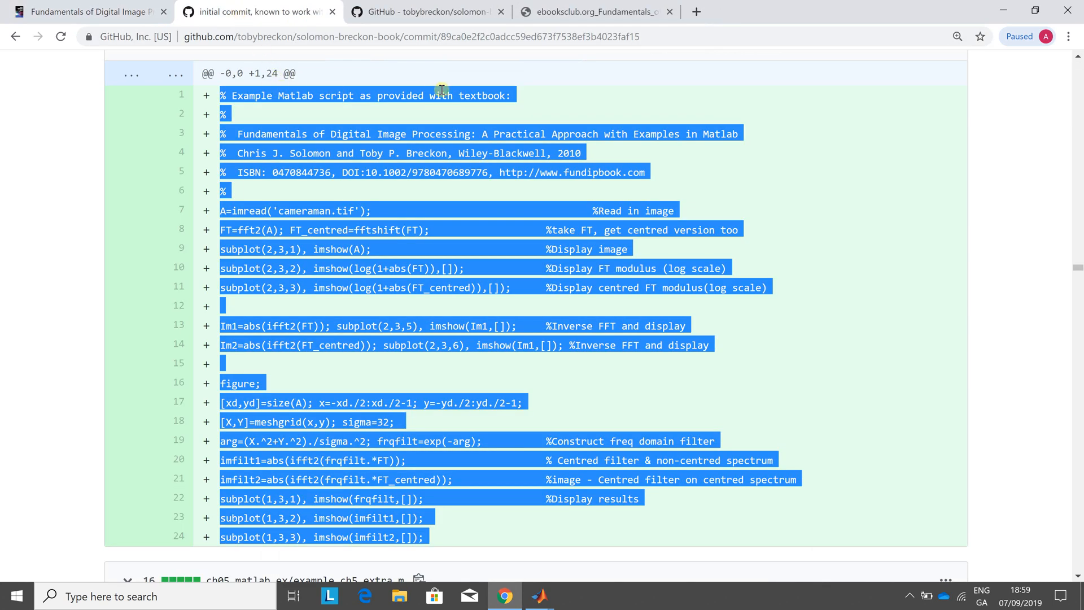
{"action": "mouse_move", "coordinate": [793, 237]}
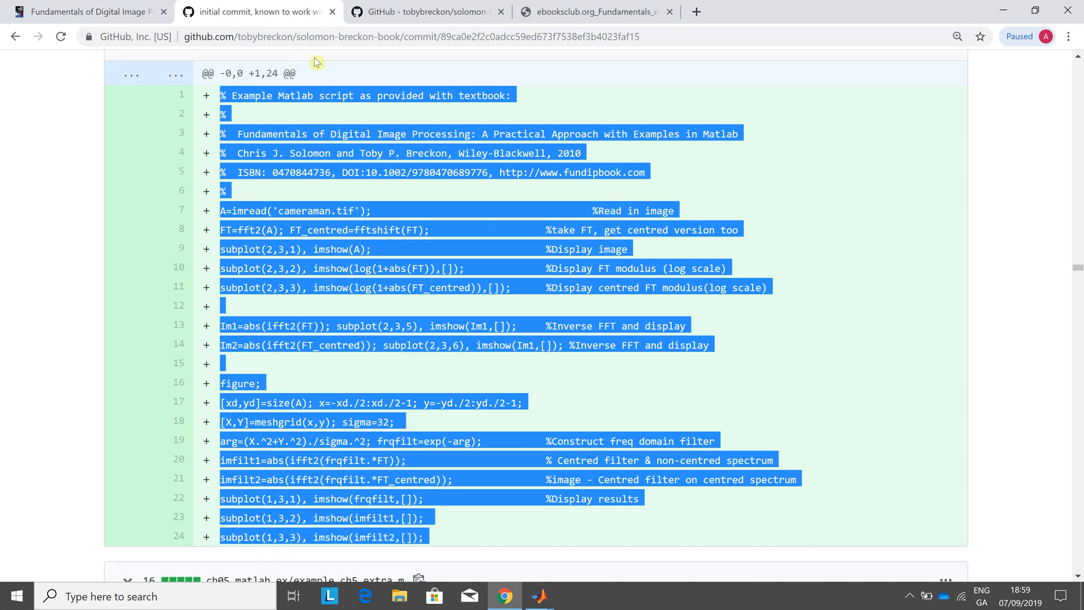
{"action": "left_click", "coordinate": [426, 11]}
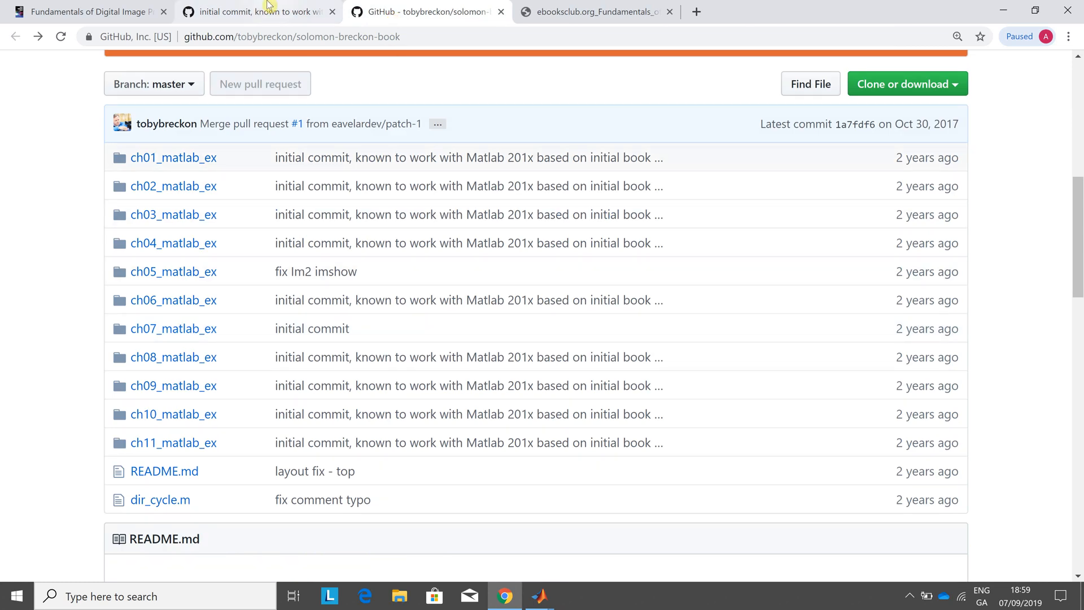
{"action": "left_click", "coordinate": [594, 11]}
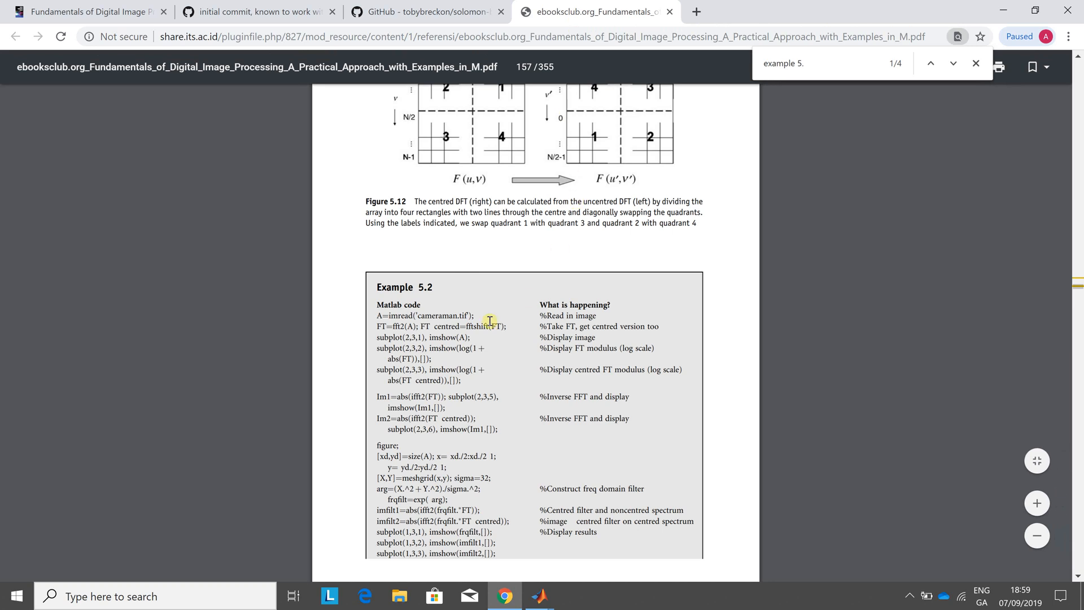
{"action": "mouse_move", "coordinate": [535, 382]}
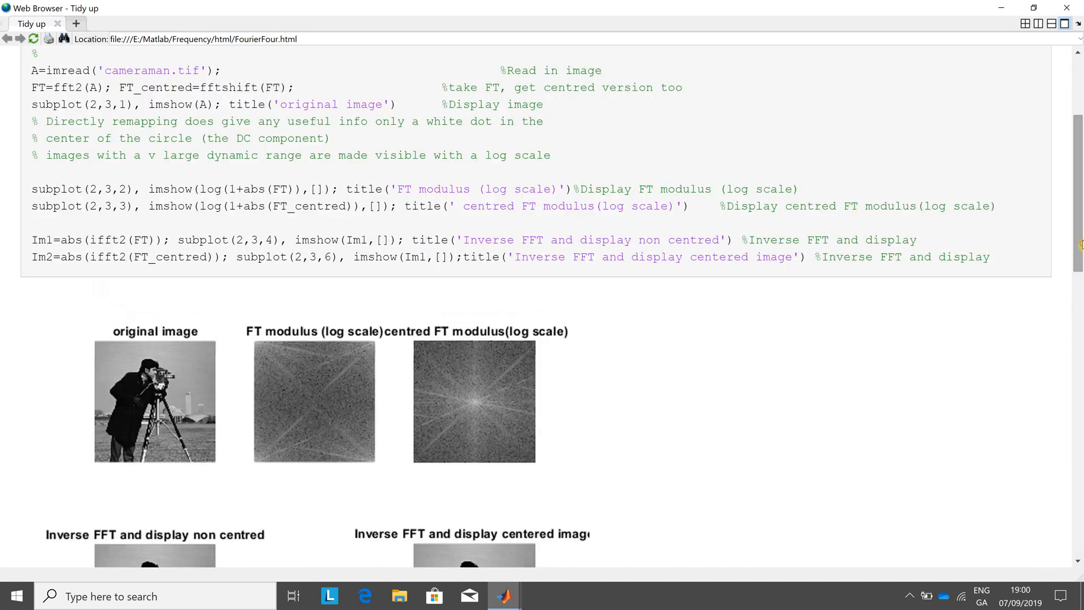
Scroll up the FourierFour.html report to its Tidy up section.
{"action": "scroll", "scroll_direction": "up", "scroll_amount": 3}
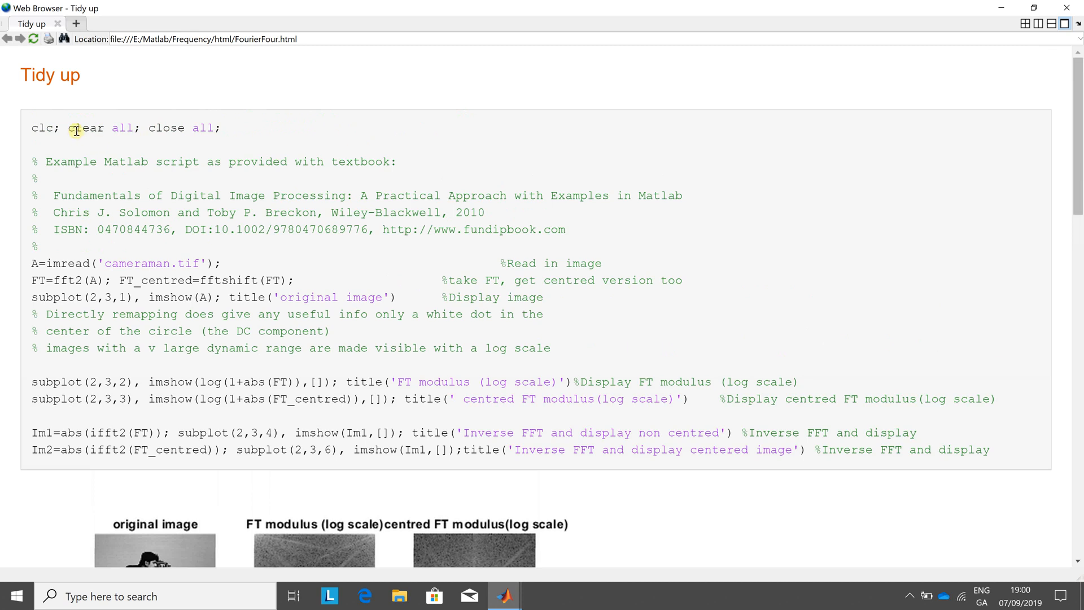
{"action": "mouse_move", "coordinate": [104, 250]}
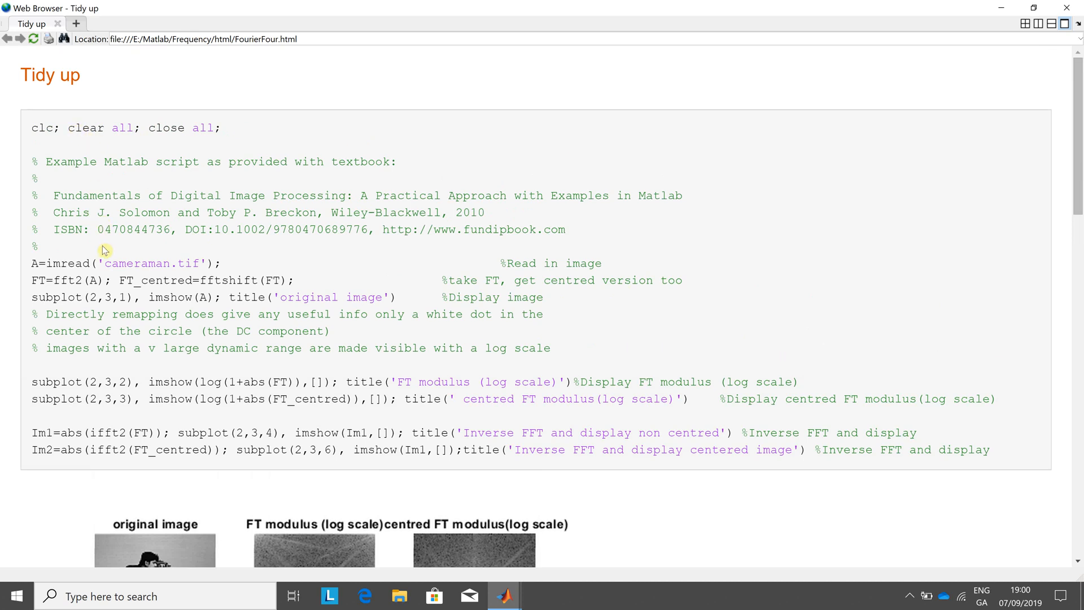
{"action": "mouse_move", "coordinate": [221, 218]}
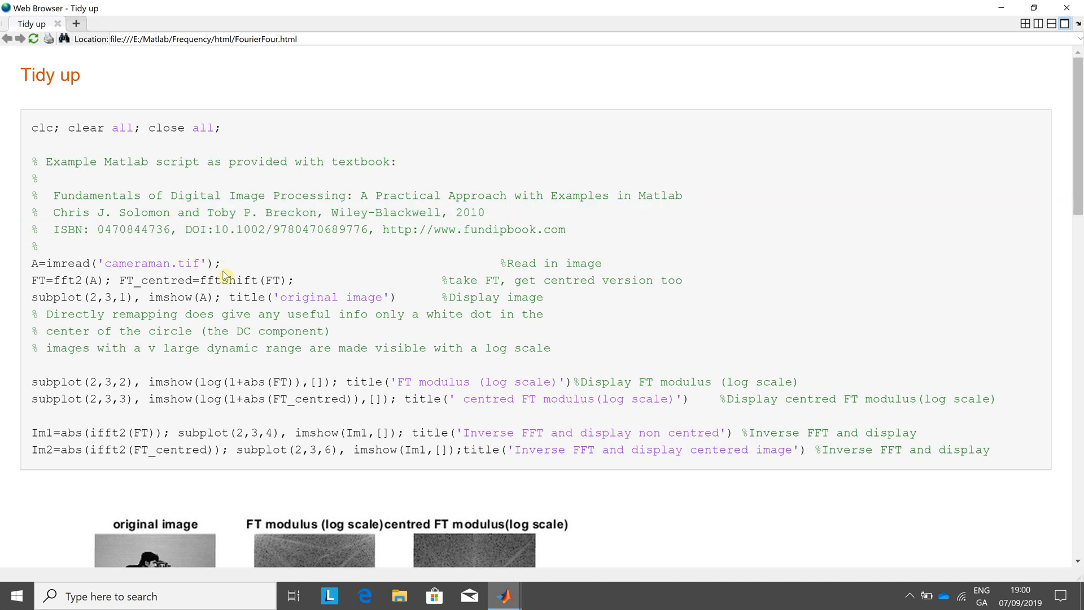
{"action": "mouse_move", "coordinate": [224, 285]}
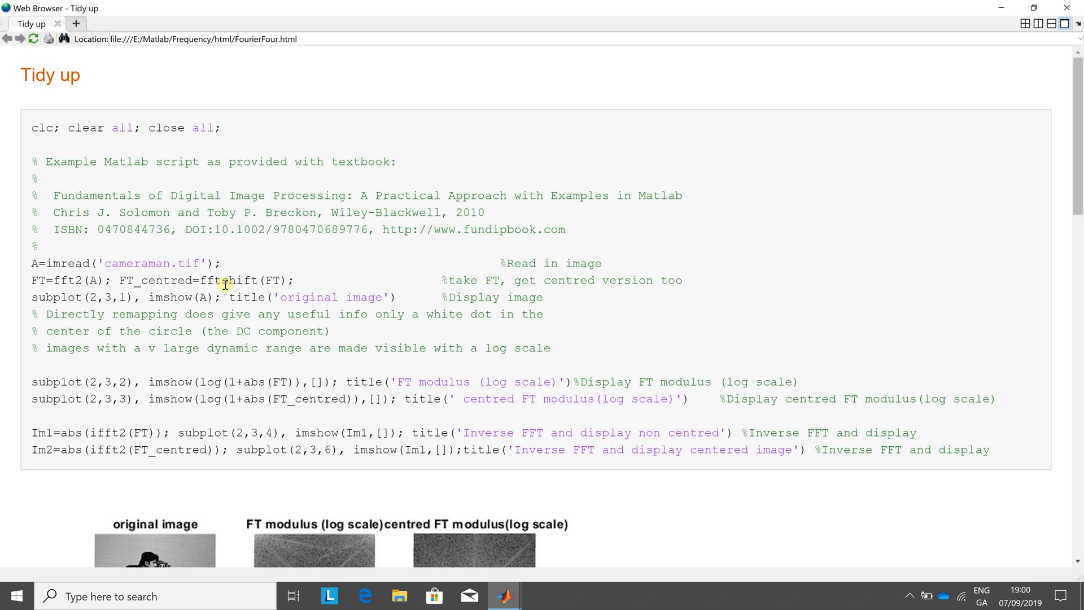
{"action": "mouse_move", "coordinate": [379, 344]}
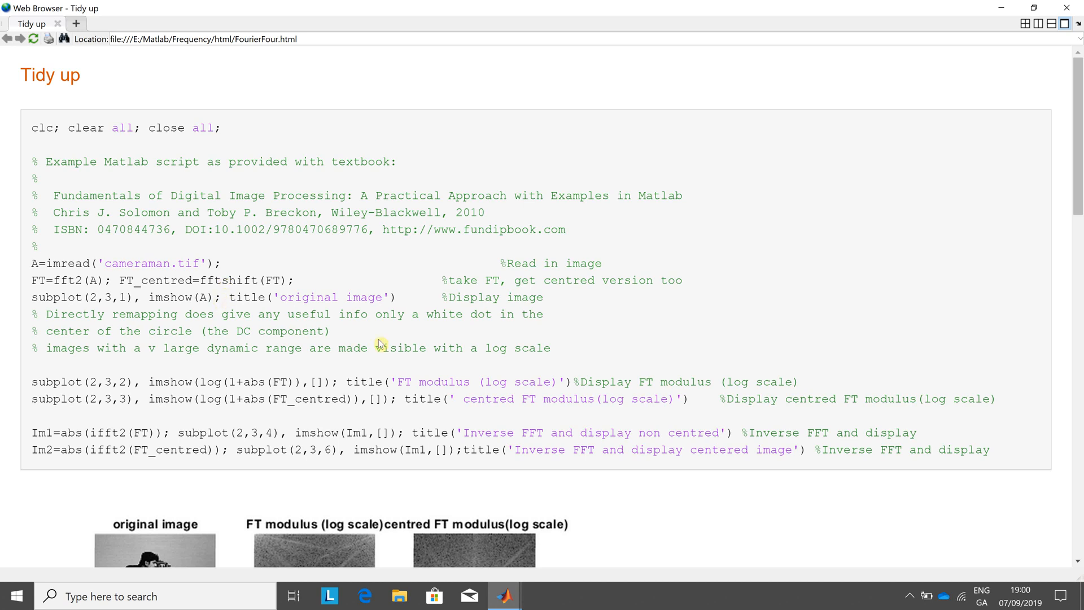
{"action": "mouse_move", "coordinate": [1076, 224]}
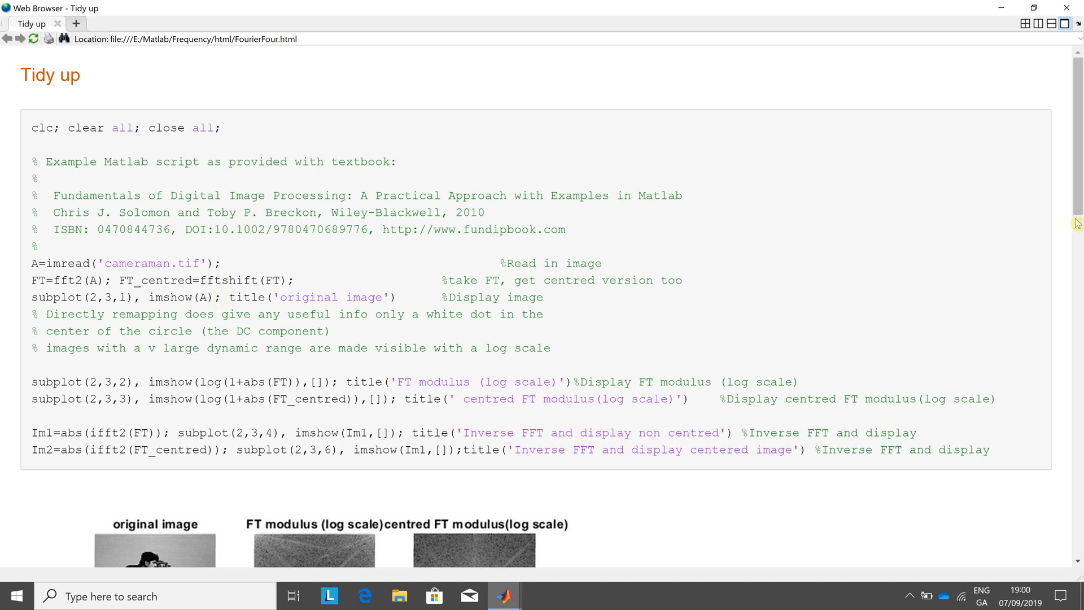
{"action": "scroll", "scroll_direction": "down", "scroll_amount": 3}
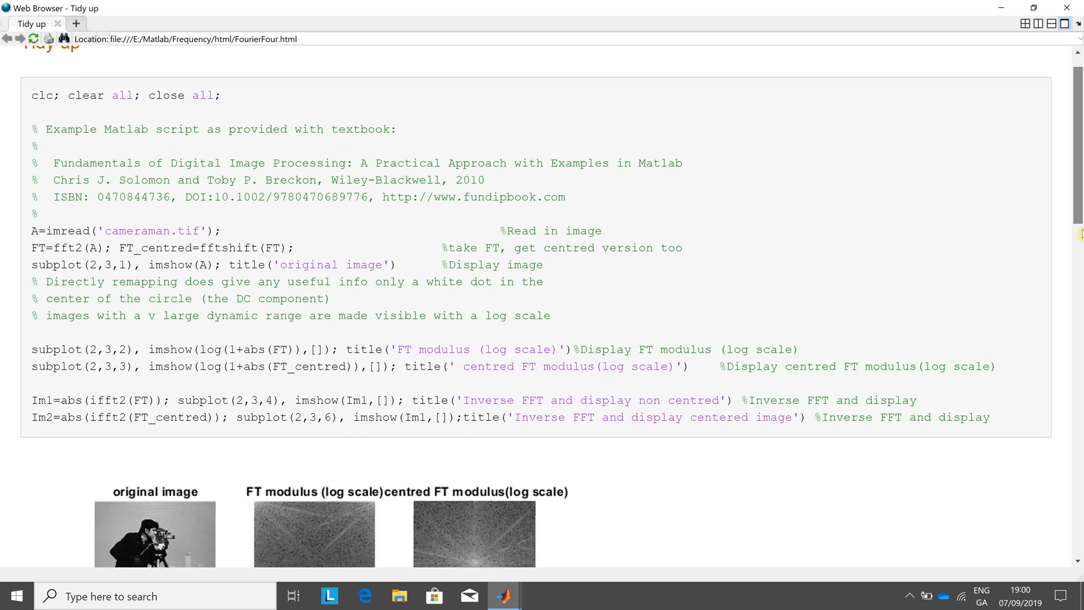
{"action": "scroll", "scroll_direction": "down", "scroll_amount": 3}
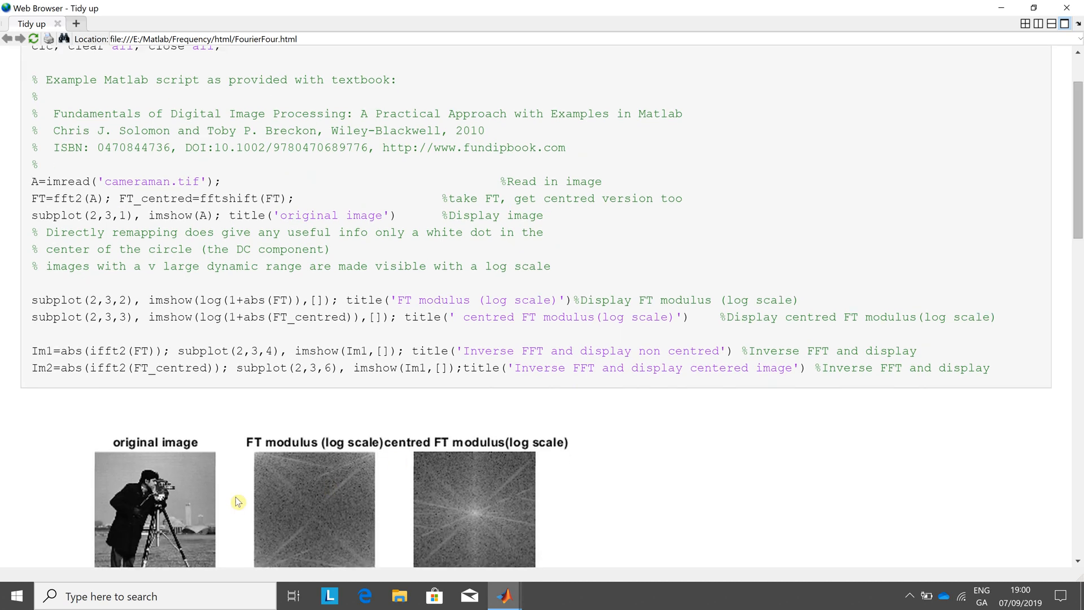
{"action": "mouse_move", "coordinate": [172, 246]}
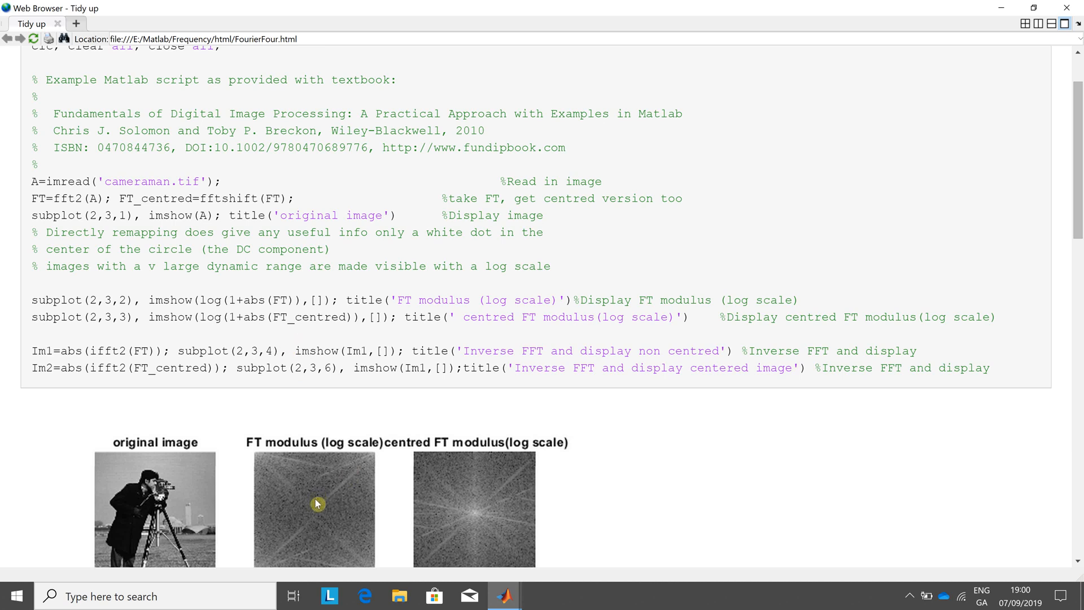
{"action": "mouse_move", "coordinate": [325, 421]}
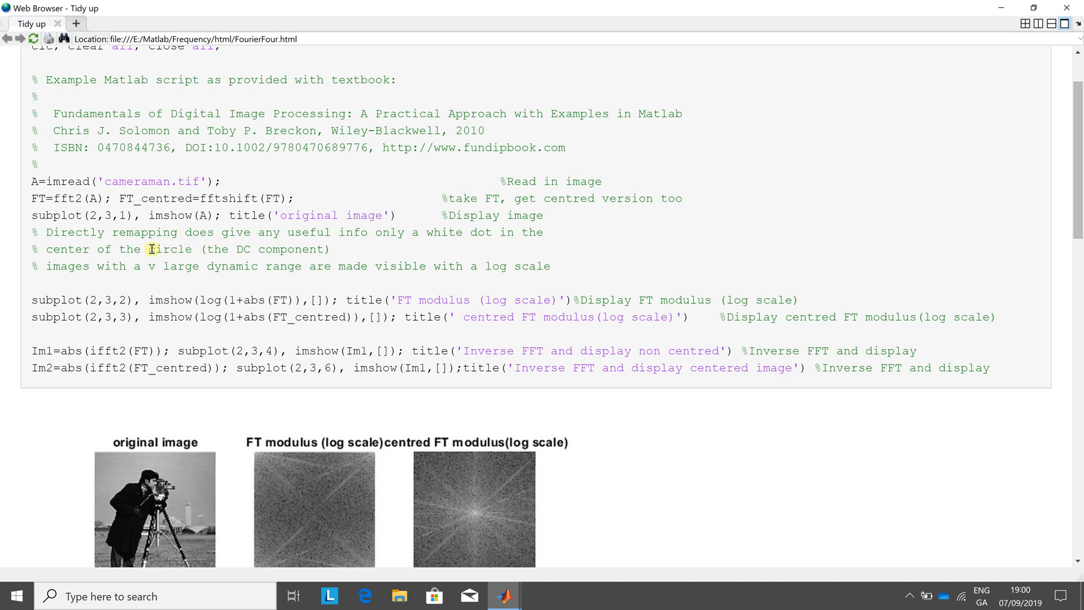
{"action": "left_click_drag", "start_coordinate": [147, 249], "coordinate": [278, 249]}
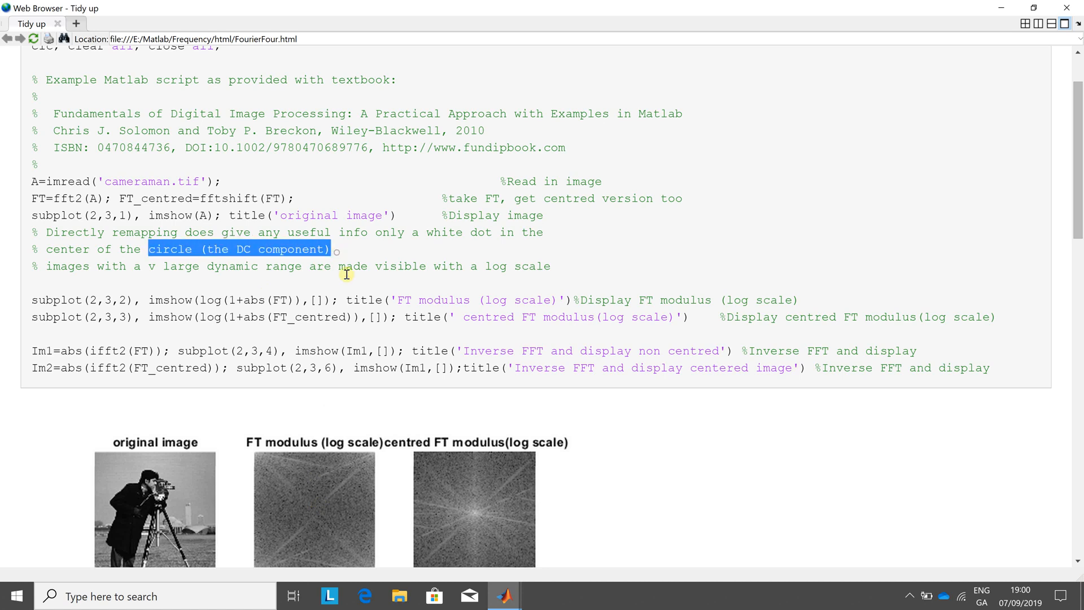
{"action": "mouse_move", "coordinate": [305, 323]}
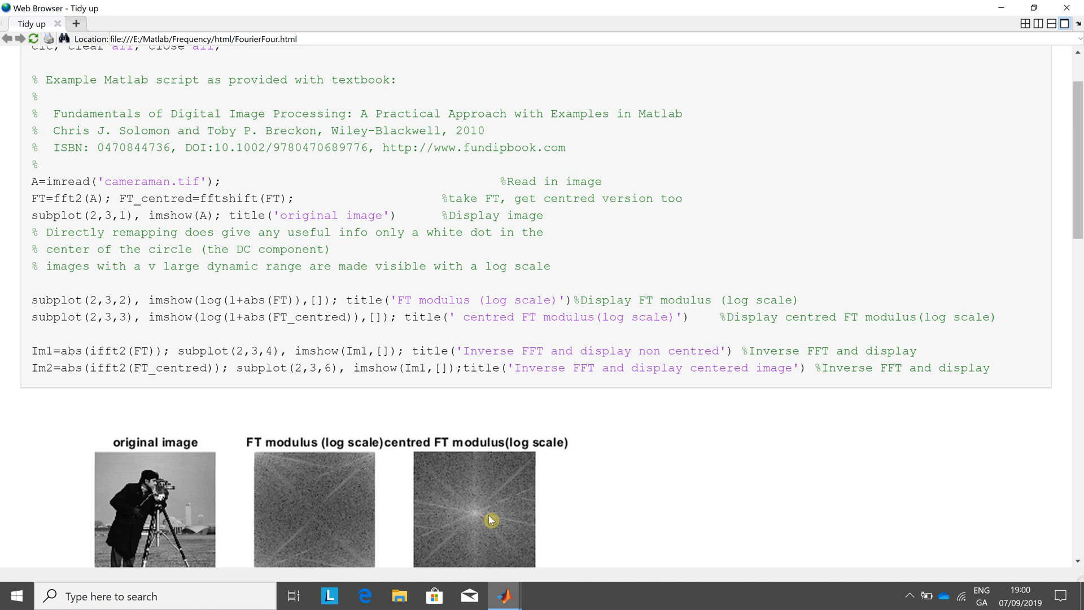
{"action": "mouse_move", "coordinate": [1059, 232]}
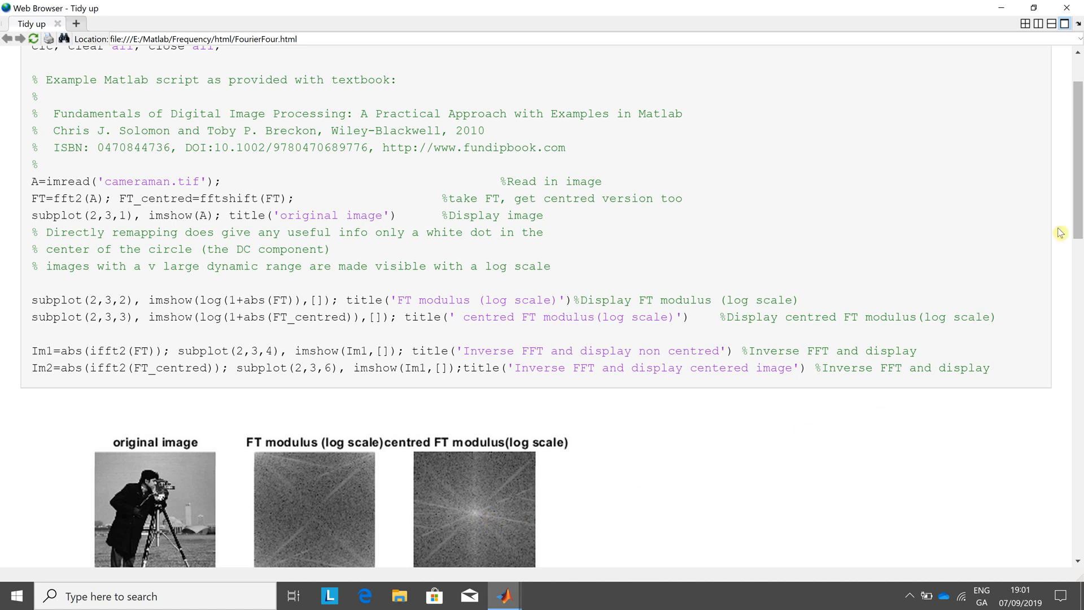
{"action": "scroll", "scroll_direction": "down", "scroll_amount": 3}
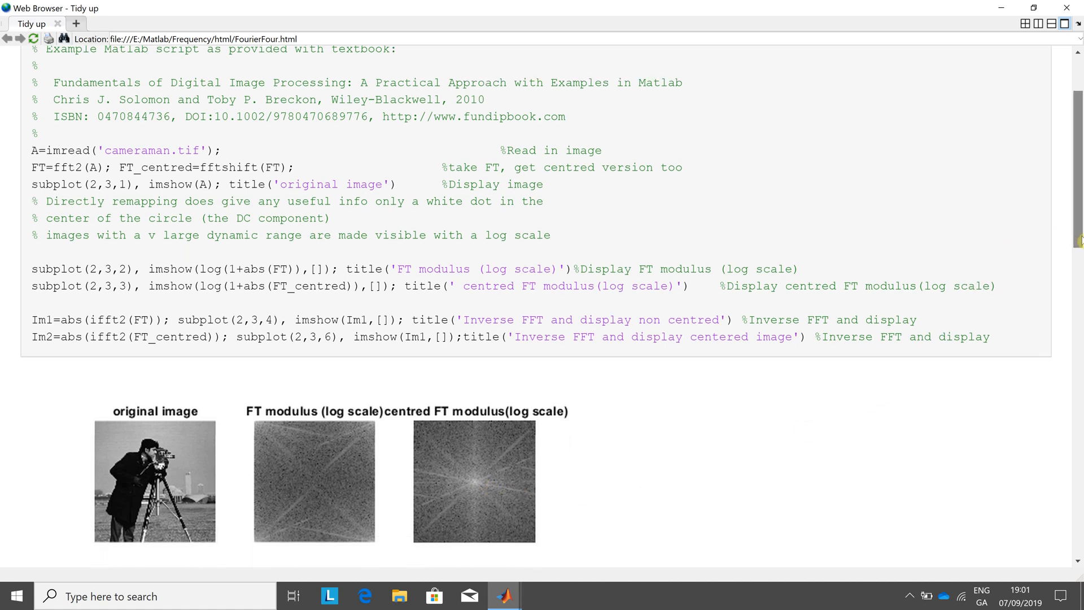
{"action": "scroll", "scroll_direction": "down", "scroll_amount": 3}
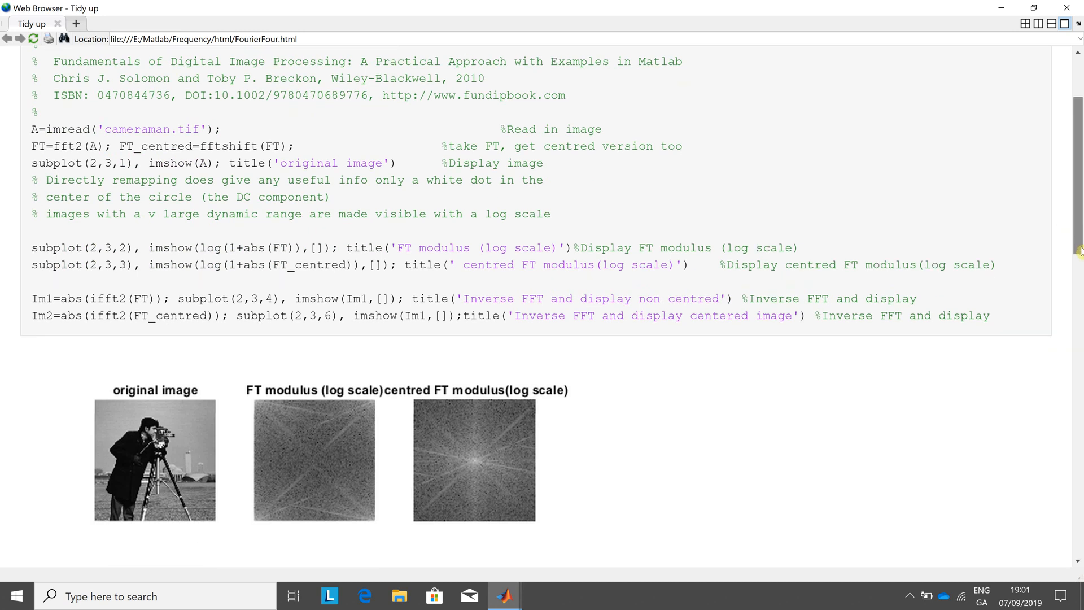
{"action": "scroll", "scroll_direction": "down", "scroll_amount": 3}
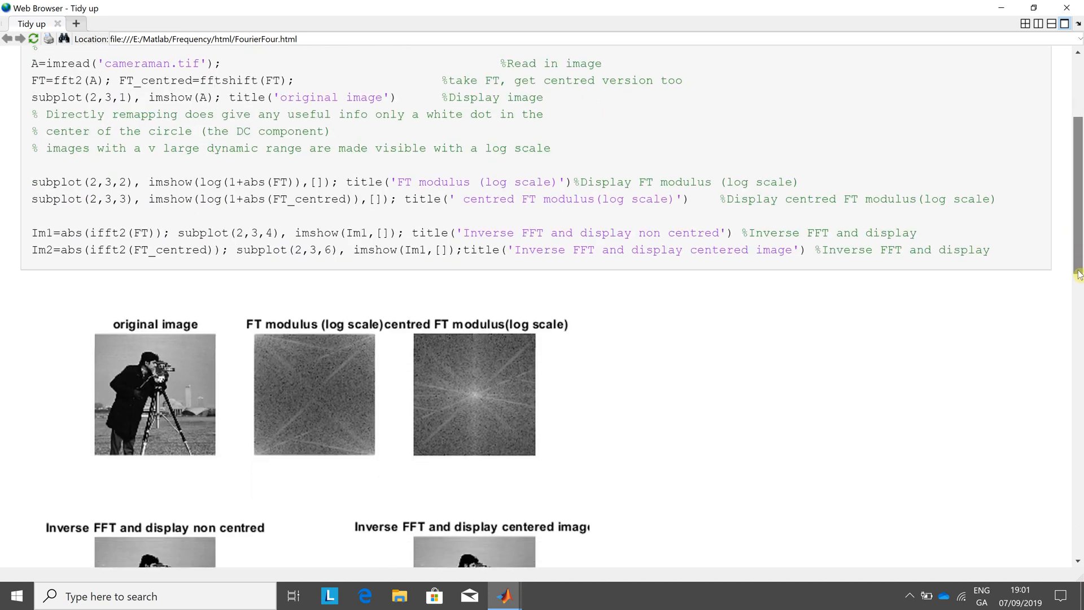
{"action": "scroll", "scroll_direction": "down", "scroll_amount": 3}
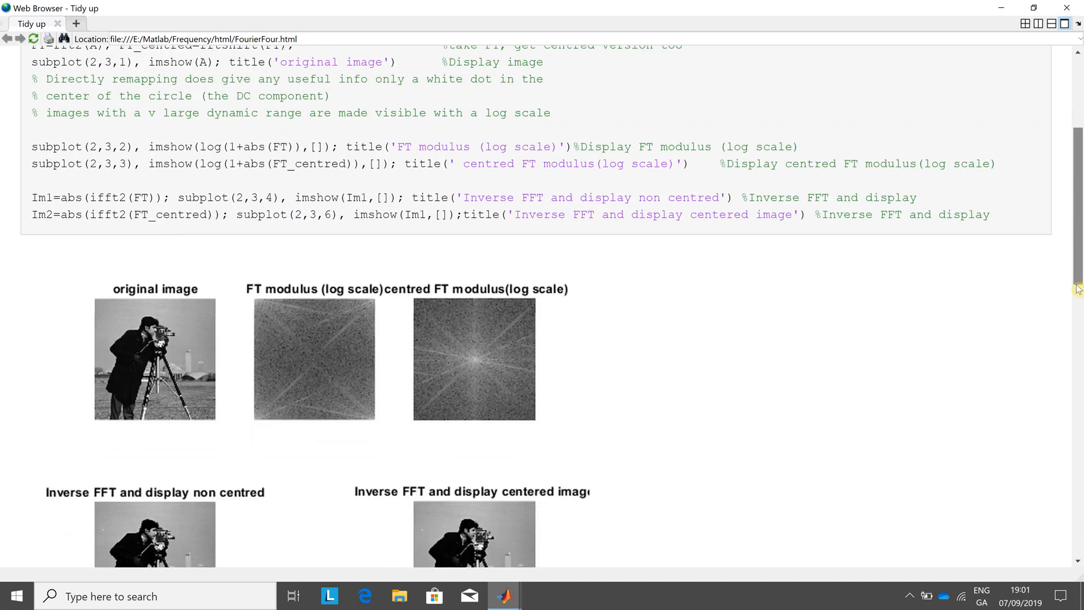
{"action": "scroll", "scroll_direction": "down", "scroll_amount": 3}
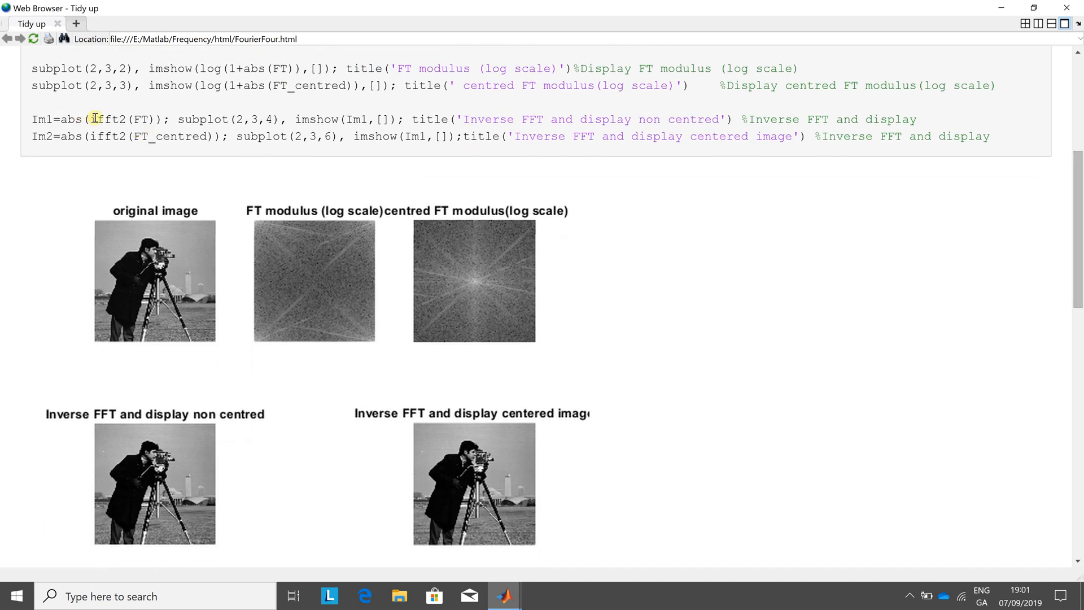
{"action": "left_click_drag", "start_coordinate": [68, 119], "coordinate": [196, 119]}
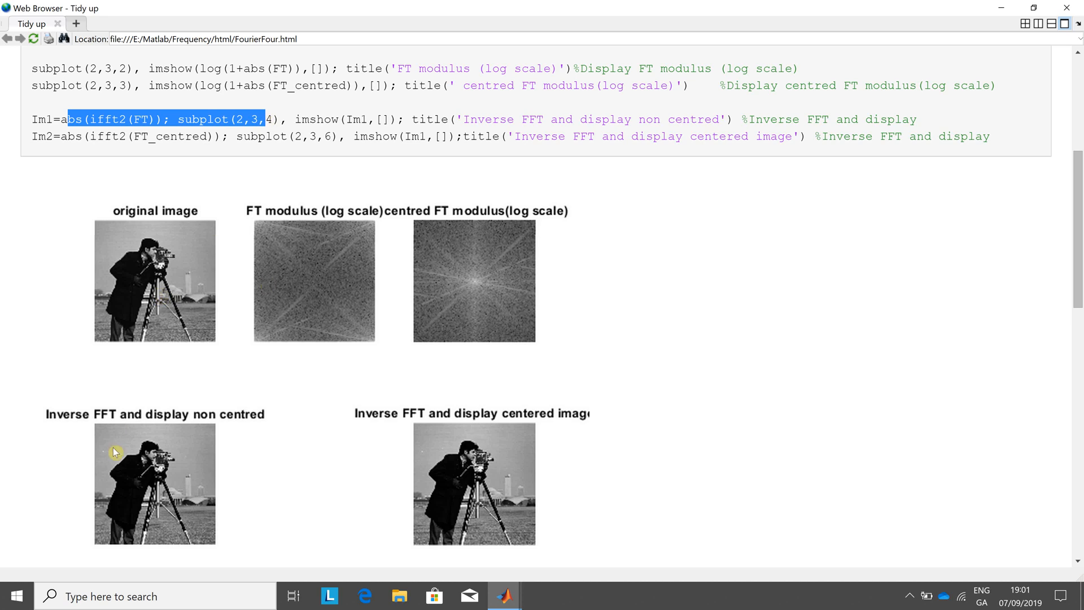
{"action": "mouse_move", "coordinate": [145, 483]}
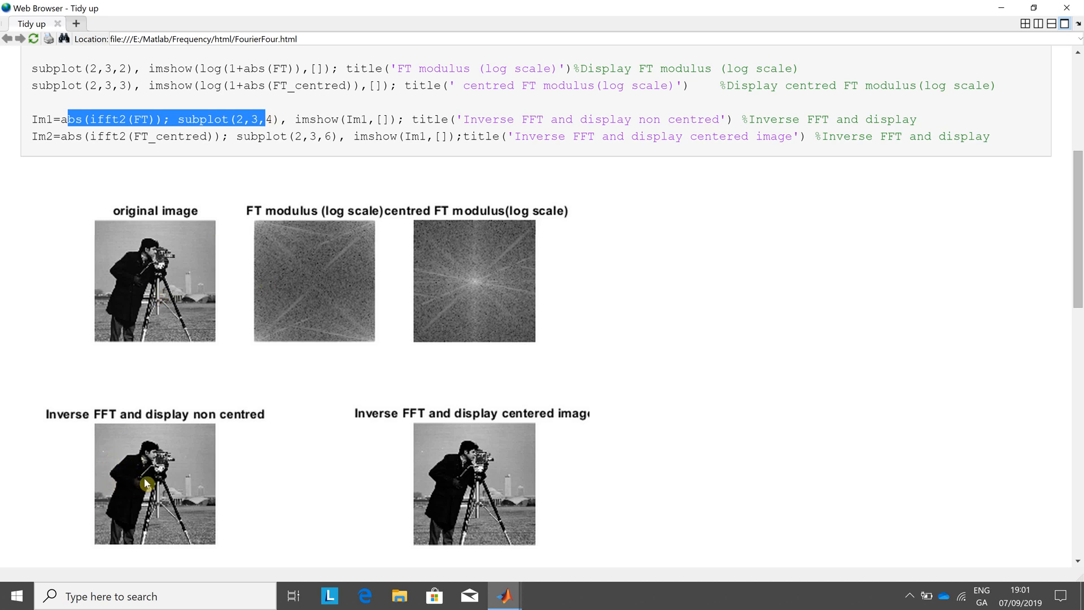
{"action": "mouse_move", "coordinate": [347, 119]}
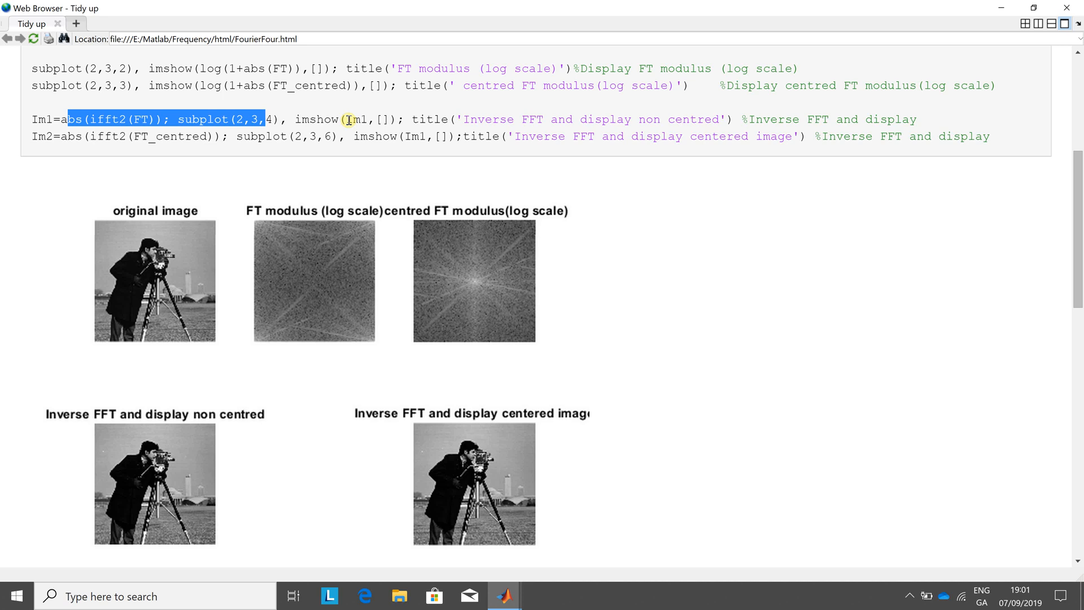
{"action": "mouse_move", "coordinate": [378, 130]}
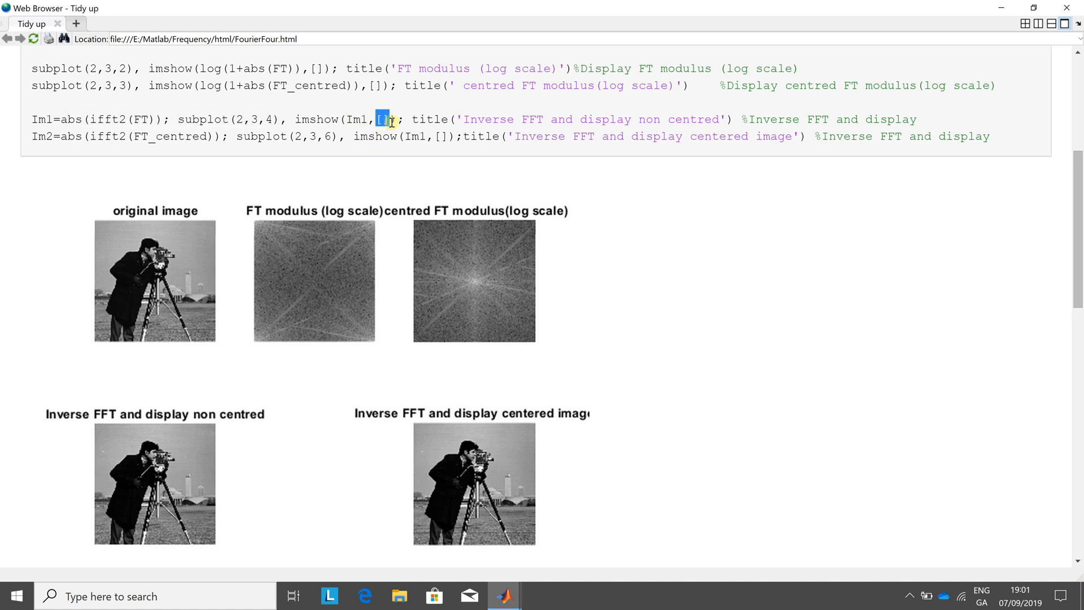
{"action": "mouse_move", "coordinate": [360, 342]}
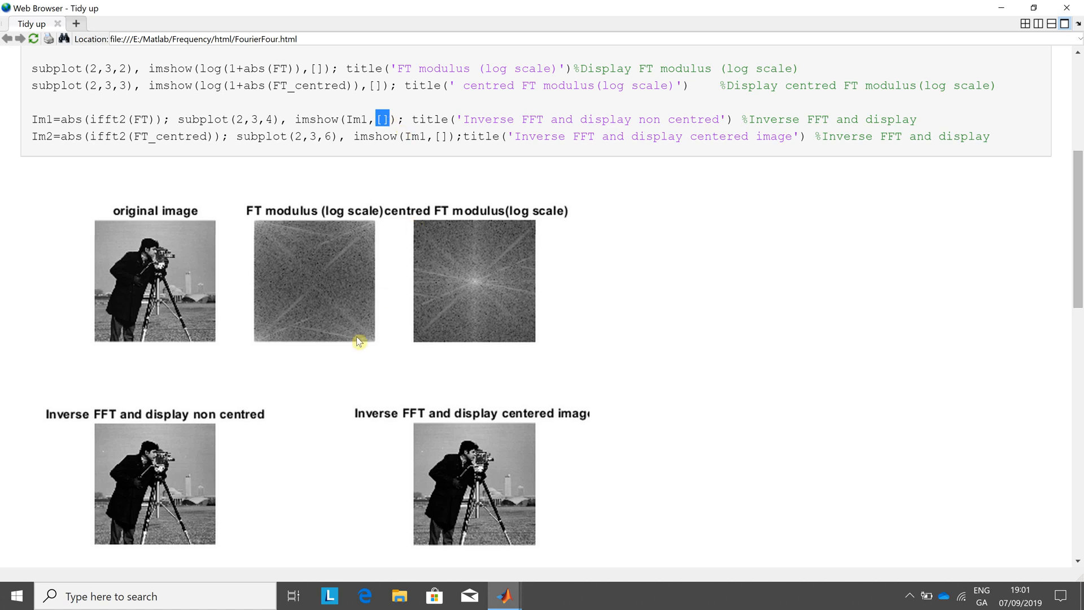
{"action": "mouse_move", "coordinate": [450, 453]}
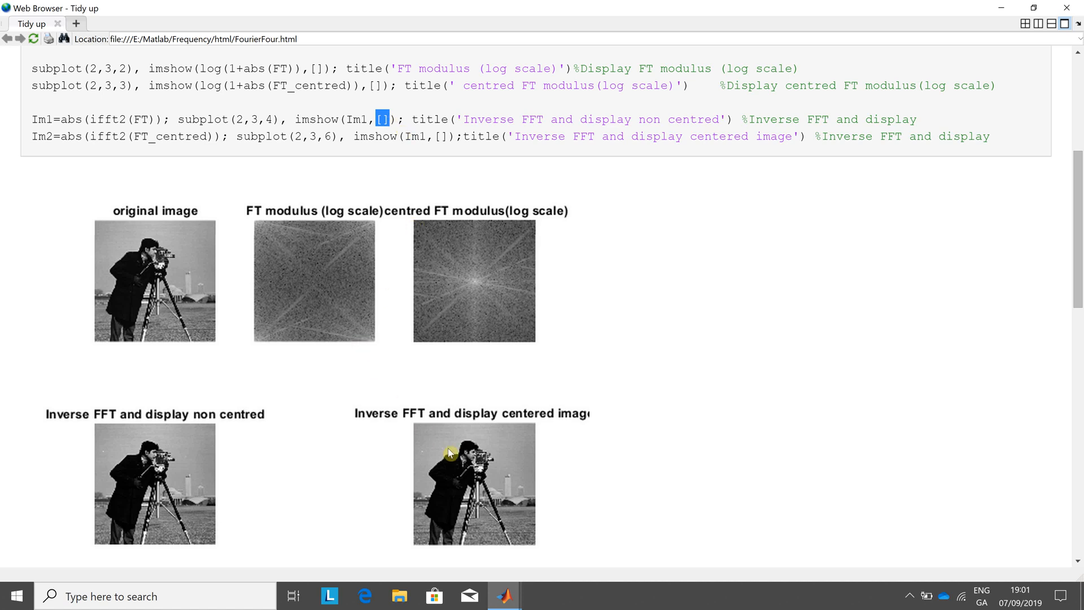
{"action": "mouse_move", "coordinate": [440, 450]}
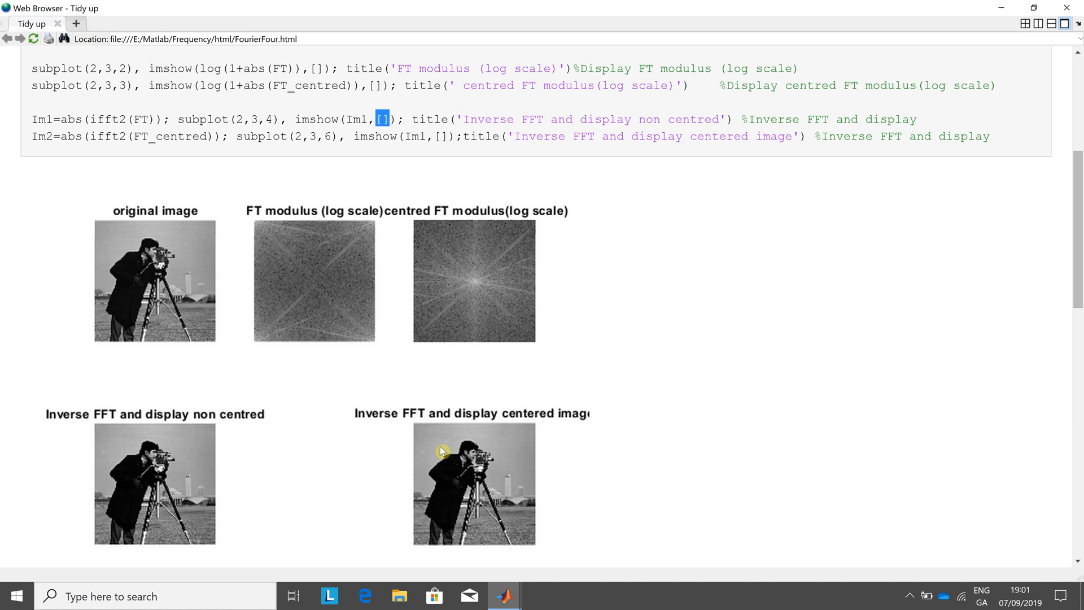
{"action": "mouse_move", "coordinate": [701, 451]}
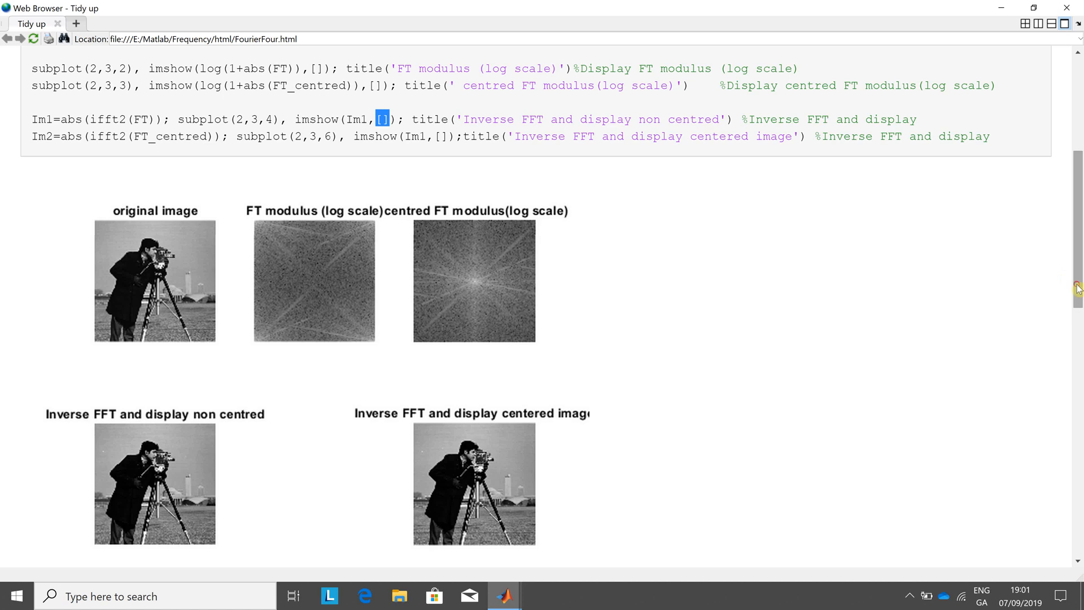
Scroll down to the meshgrid Gaussian filter code and highlight the frqfilt line.
{"action": "scroll", "scroll_direction": "down", "scroll_amount": 3}
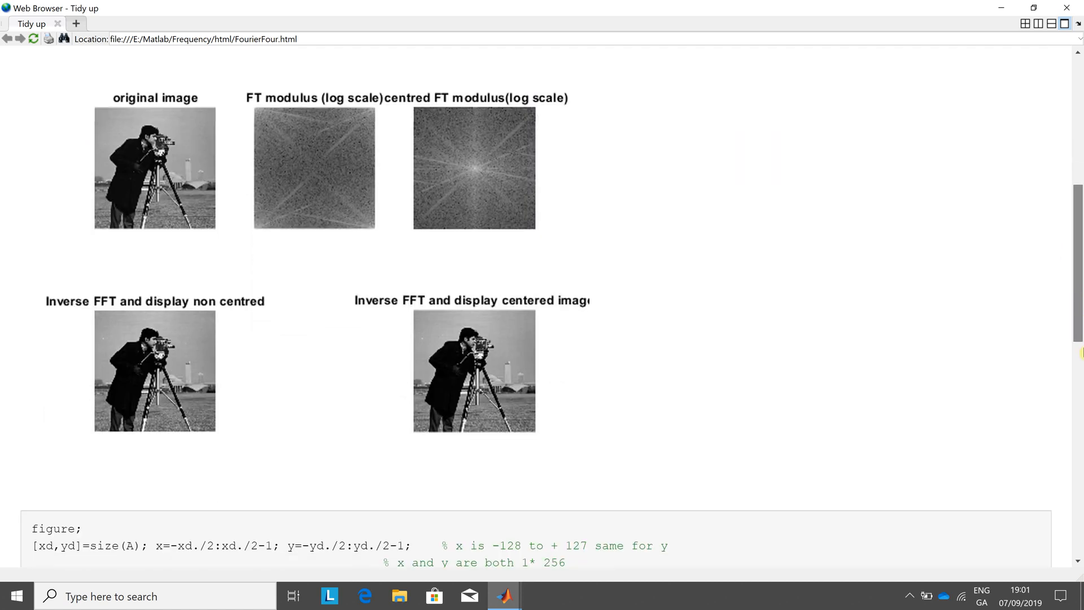
{"action": "scroll", "scroll_direction": "down", "scroll_amount": 3}
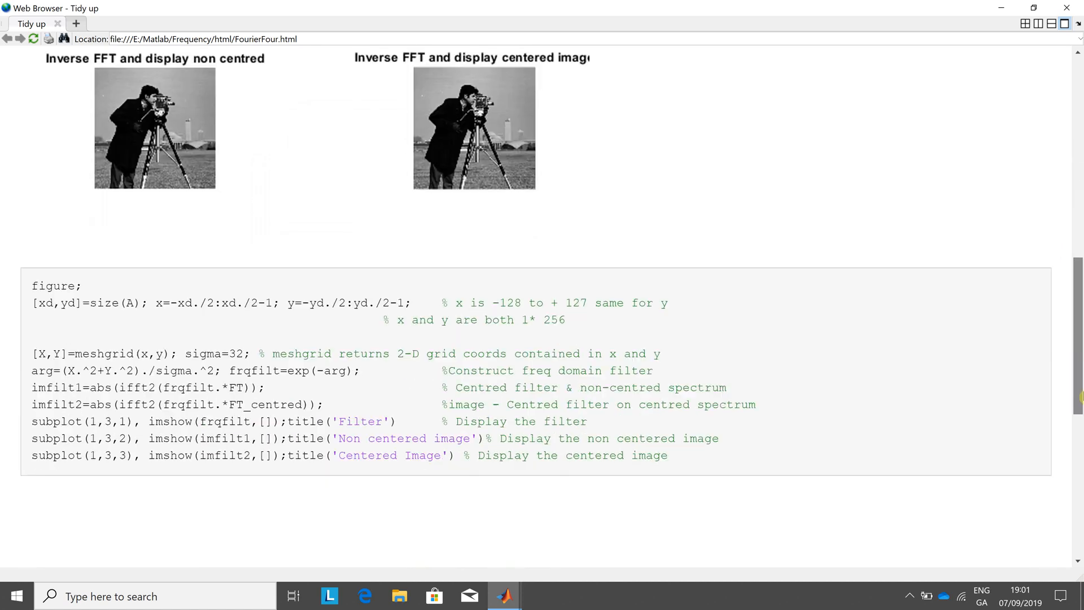
{"action": "scroll", "scroll_direction": "down", "scroll_amount": 3}
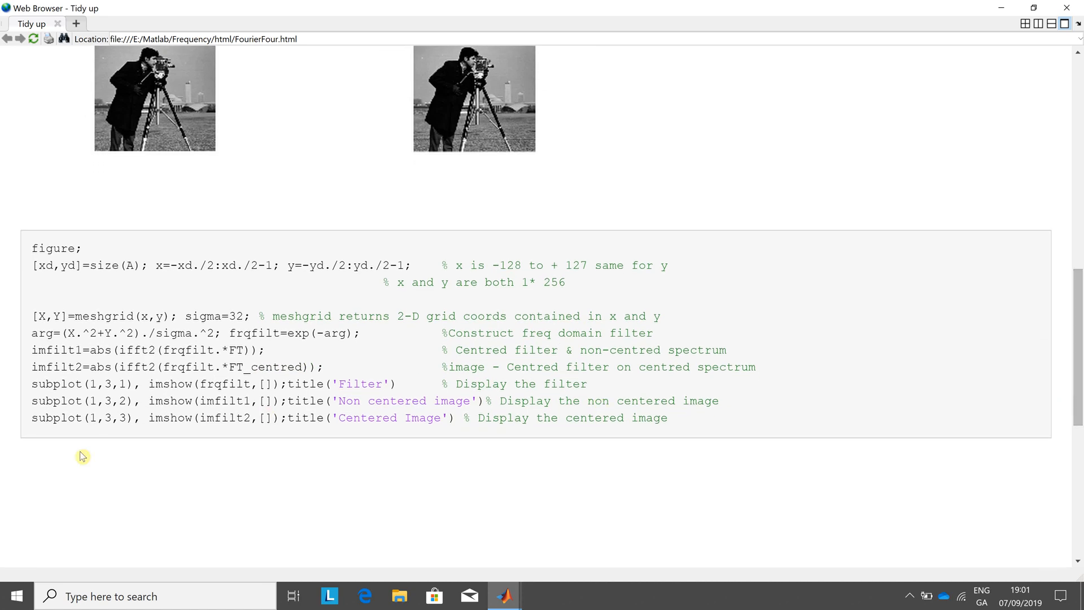
{"action": "mouse_move", "coordinate": [105, 271]}
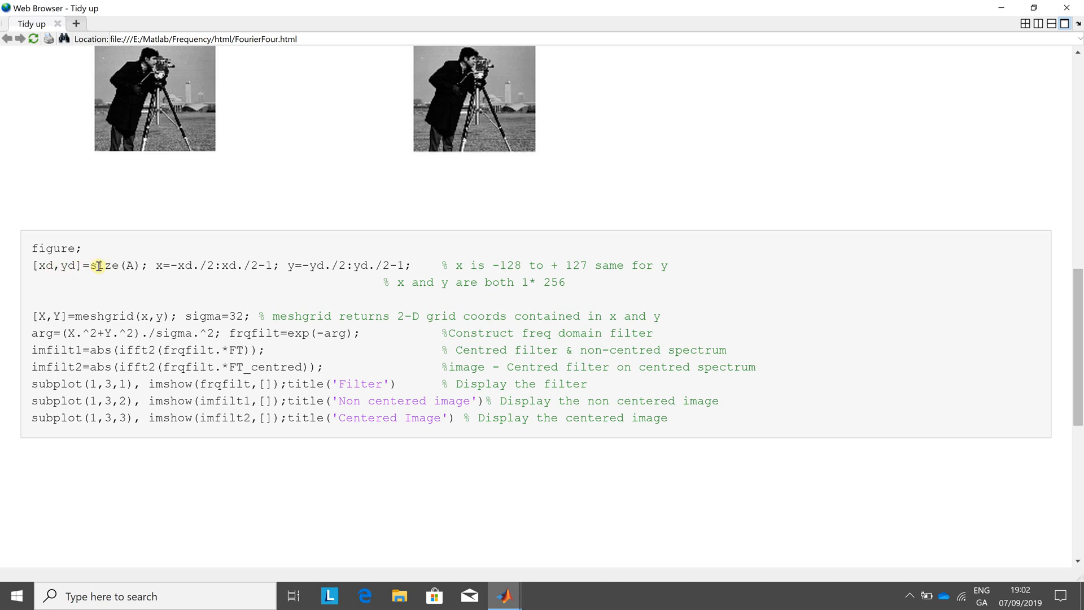
{"action": "mouse_move", "coordinate": [166, 269]}
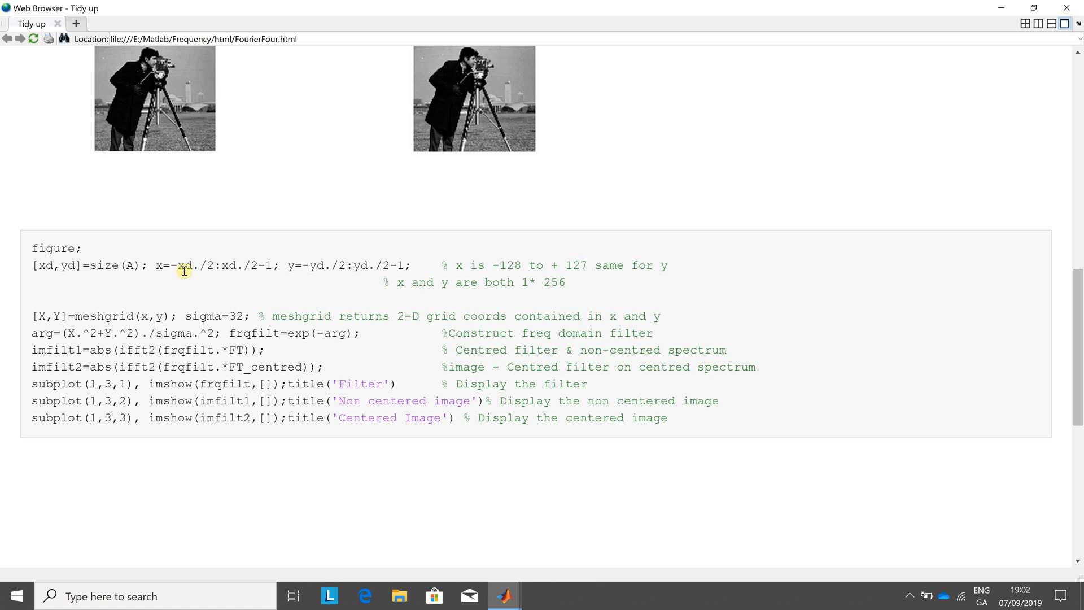
{"action": "mouse_move", "coordinate": [192, 278]}
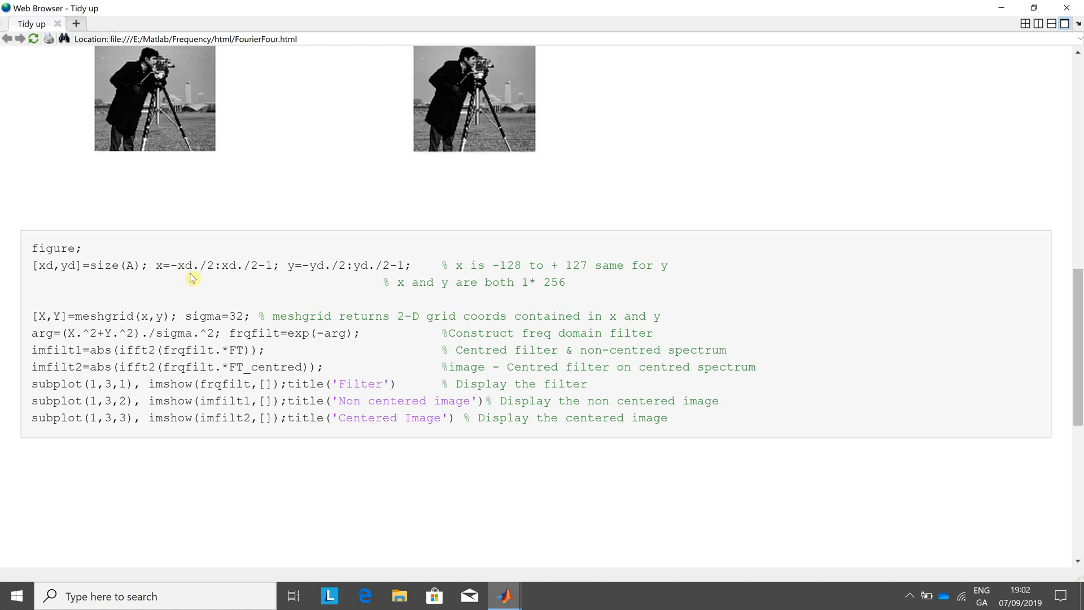
{"action": "mouse_move", "coordinate": [233, 280]}
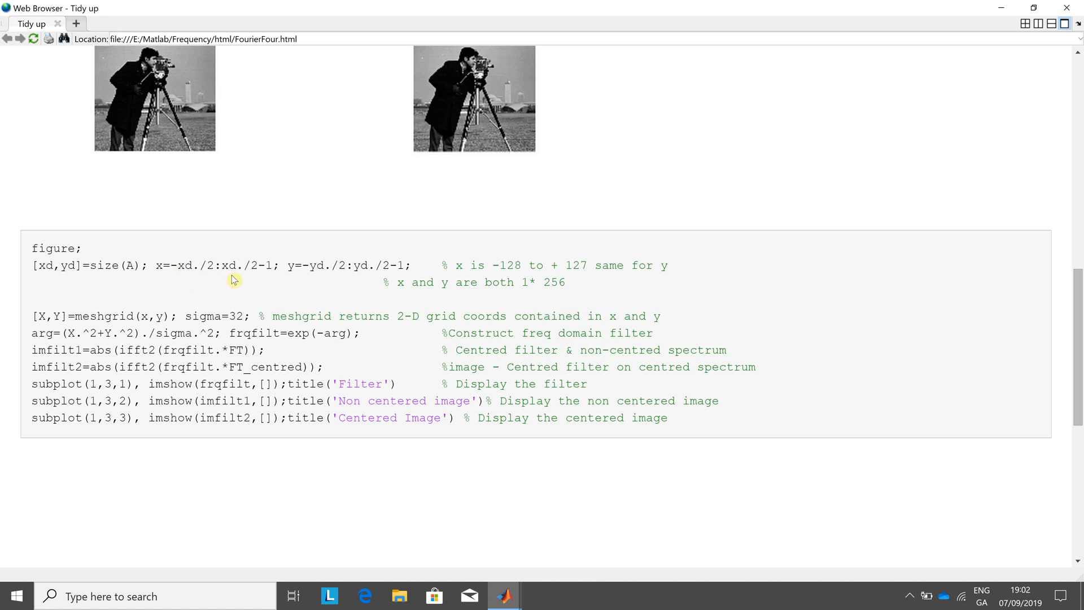
{"action": "mouse_move", "coordinate": [325, 272]}
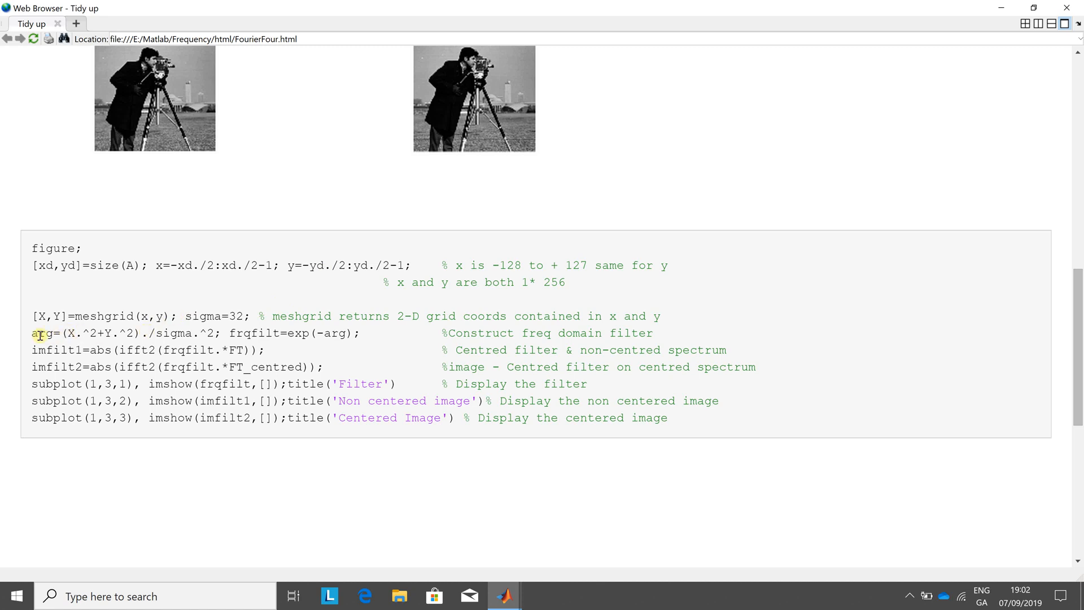
{"action": "double_click", "coordinate": [45, 332]}
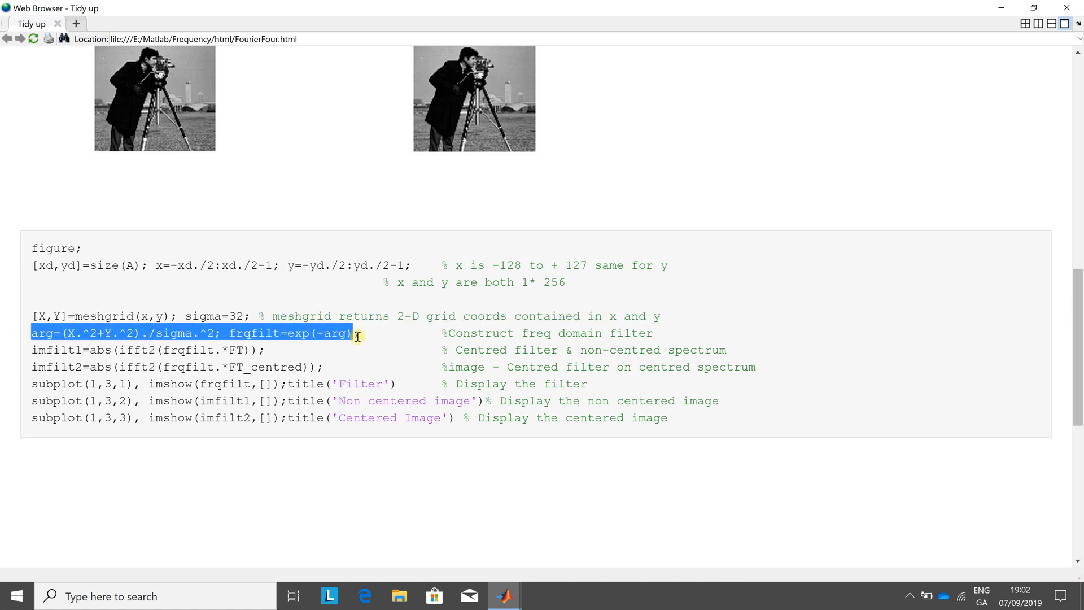
{"action": "mouse_move", "coordinate": [359, 338]}
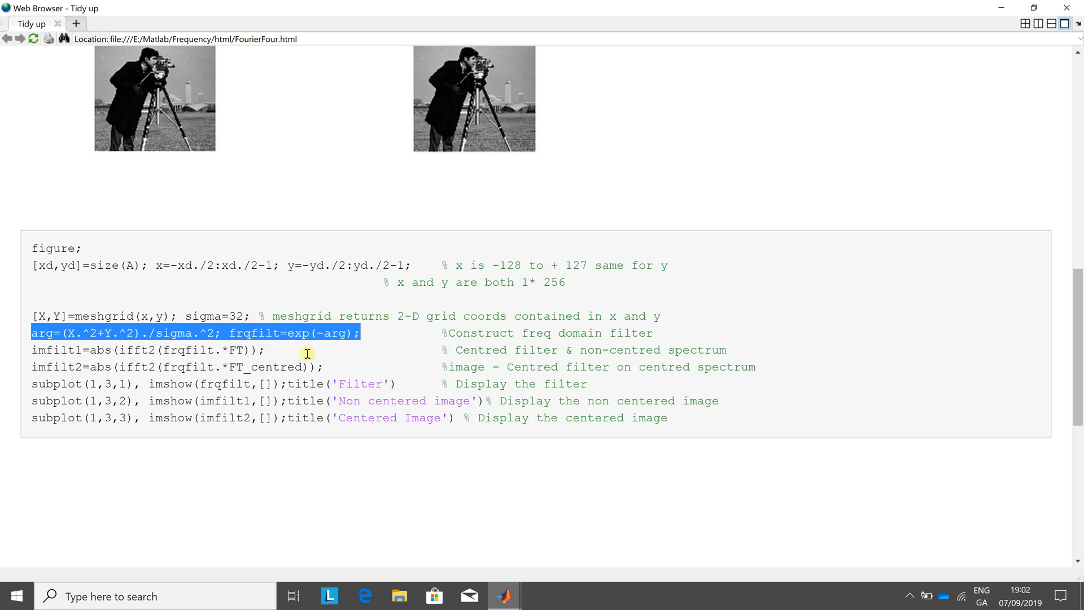
{"action": "mouse_move", "coordinate": [1078, 338]}
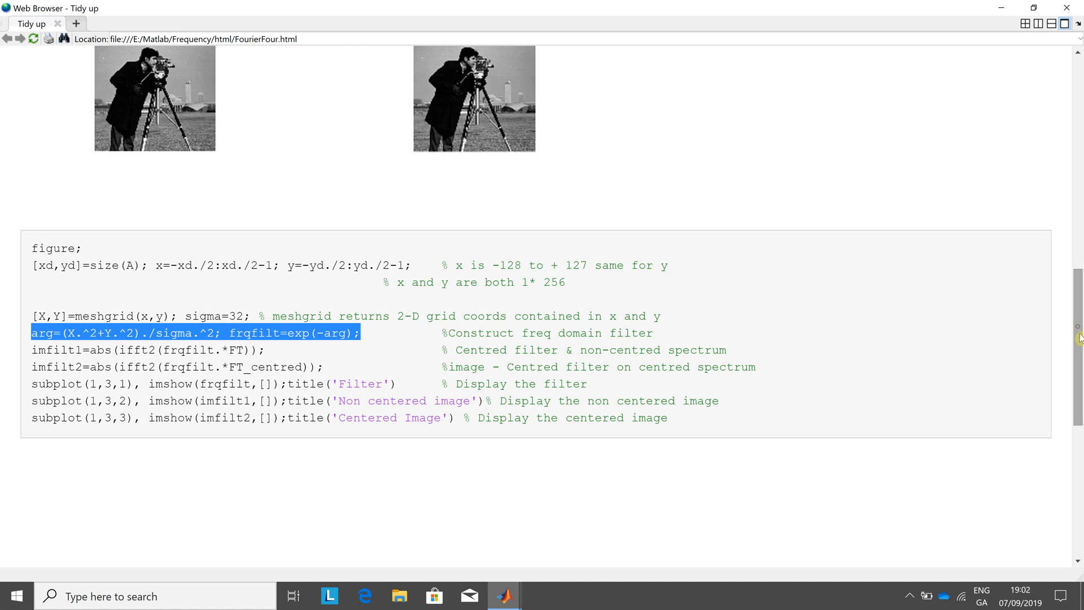
Scroll to the filter result figures, highlighting the ifft2 imfilt1 and imfilt2 lines.
{"action": "scroll", "scroll_direction": "down", "scroll_amount": 3}
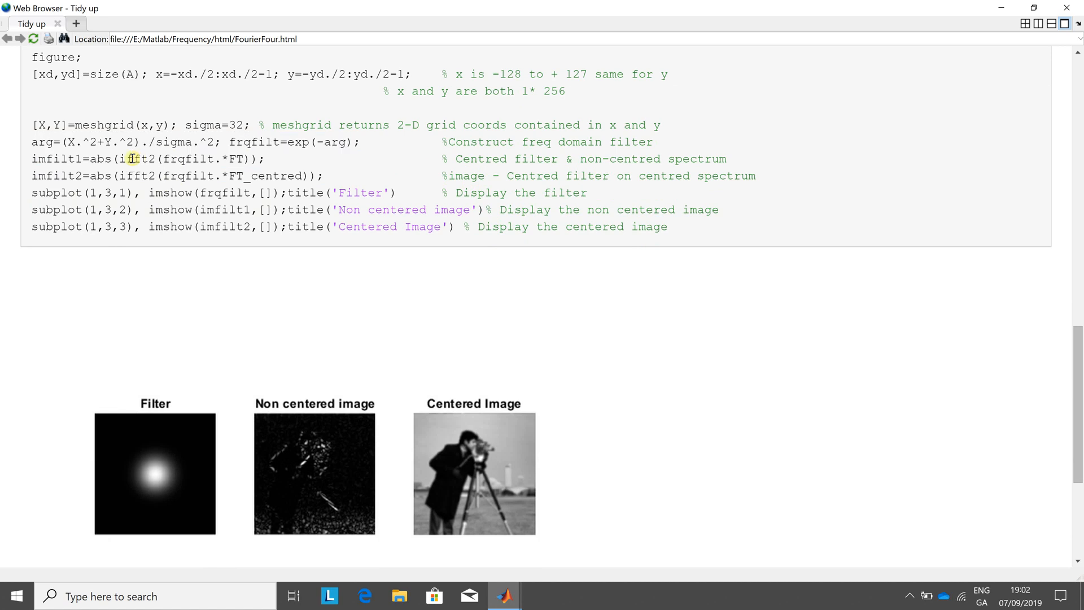
{"action": "double_click", "coordinate": [135, 158]}
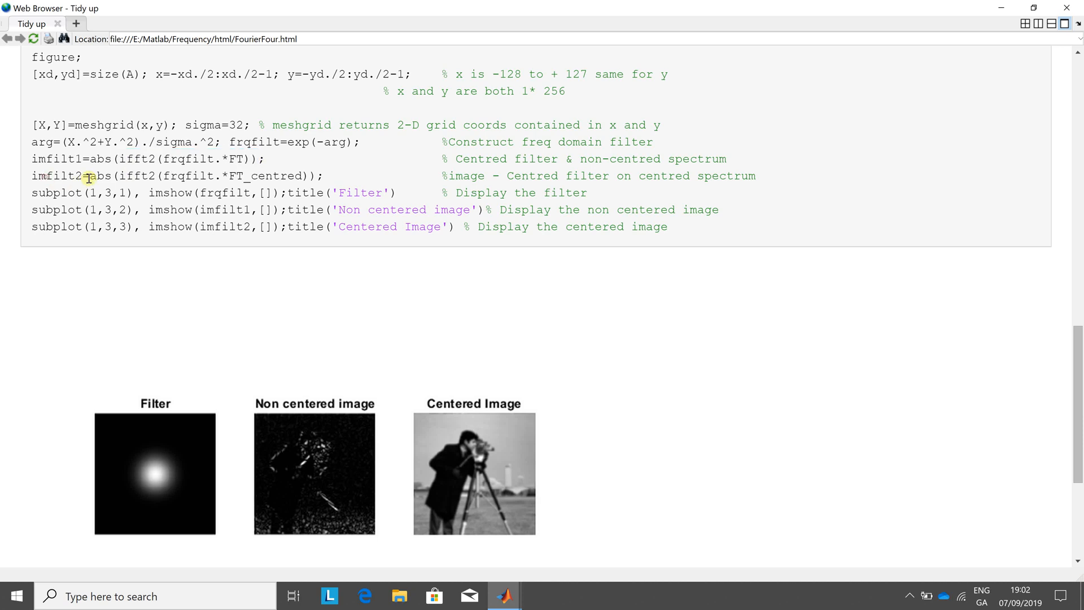
{"action": "left_click_drag", "start_coordinate": [45, 176], "coordinate": [301, 175]}
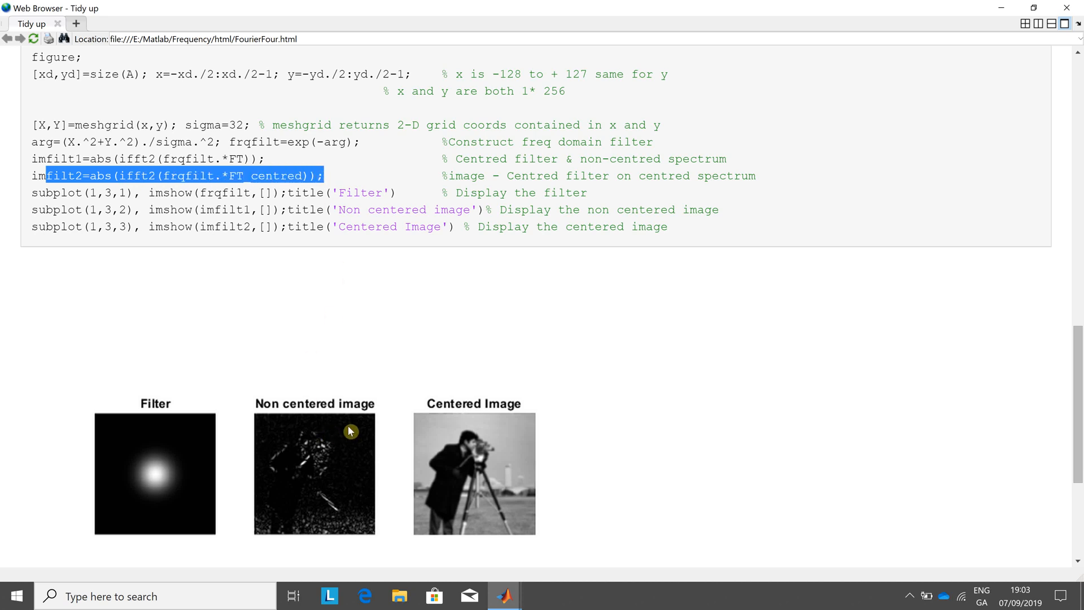
{"action": "mouse_move", "coordinate": [443, 462]}
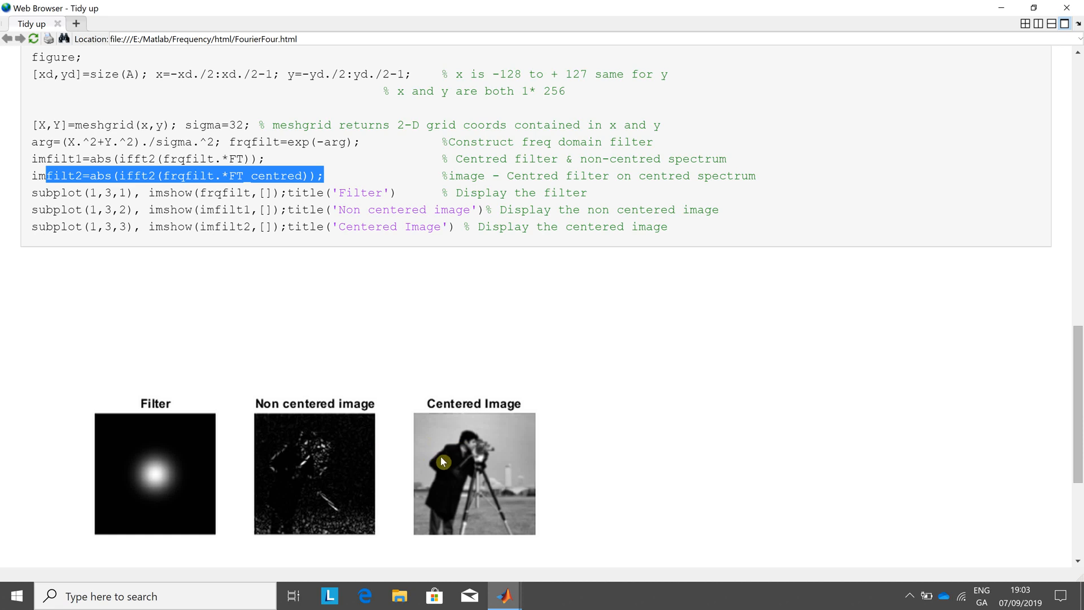
{"action": "mouse_move", "coordinate": [166, 458]}
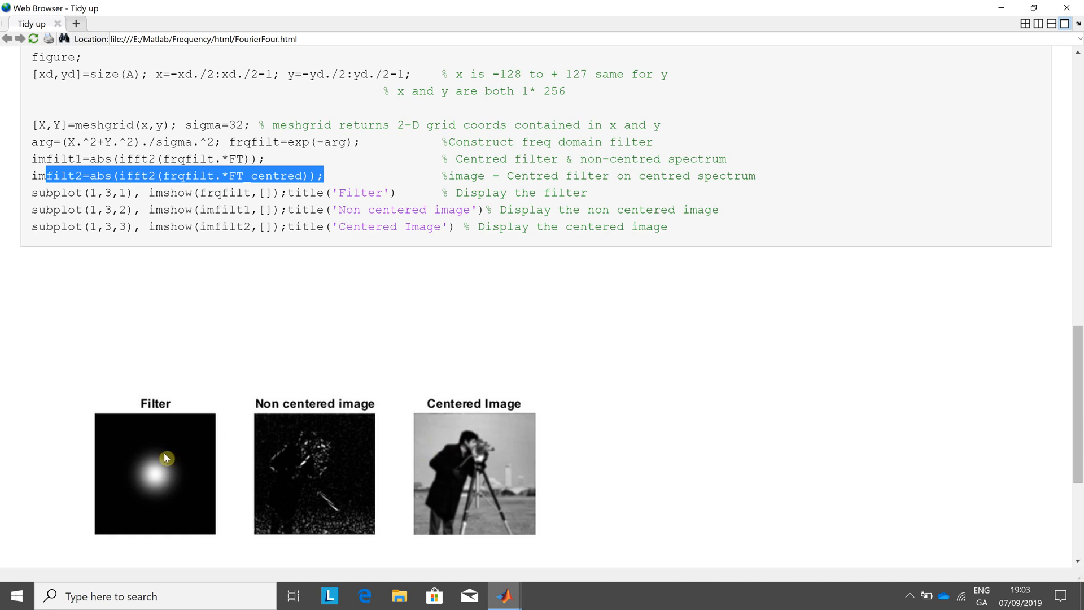
{"action": "mouse_move", "coordinate": [173, 484]}
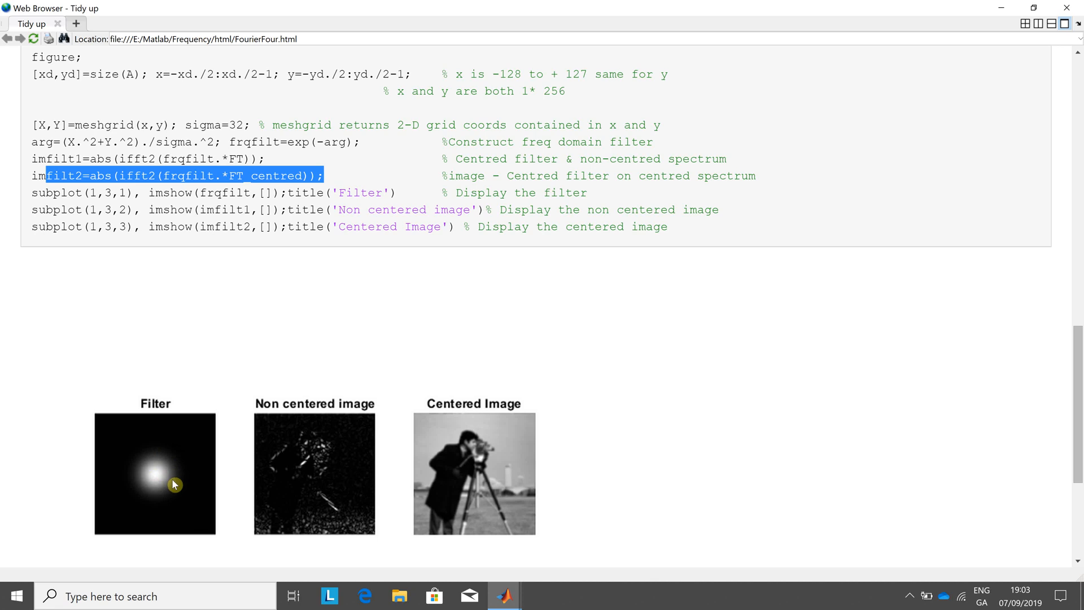
{"action": "mouse_move", "coordinate": [311, 474]}
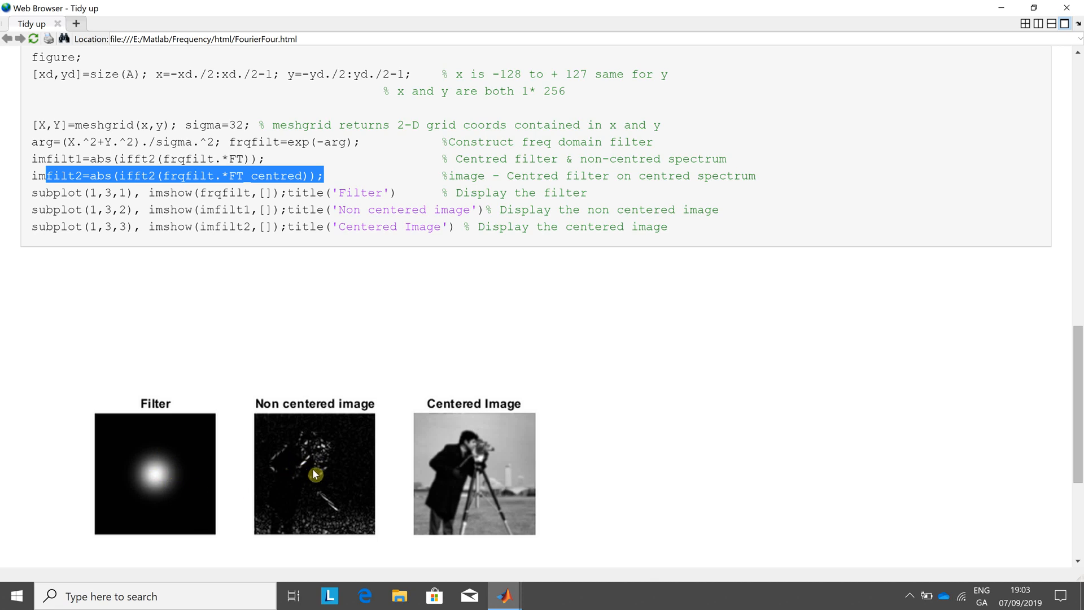
{"action": "mouse_move", "coordinate": [469, 476]}
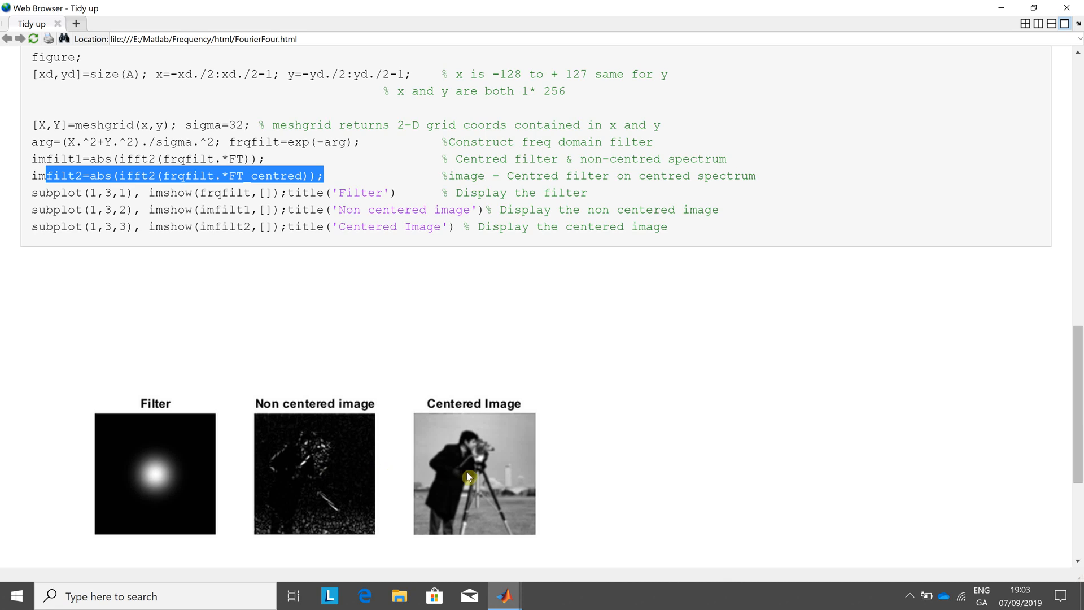
{"action": "mouse_move", "coordinate": [1066, 458]}
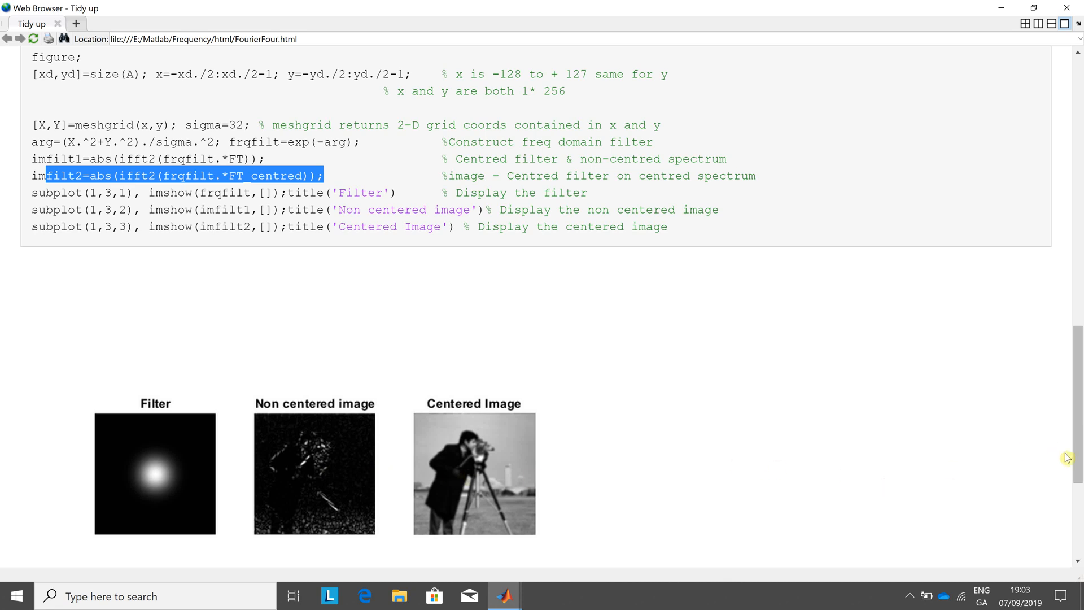
{"action": "scroll", "scroll_direction": "down", "scroll_amount": 3}
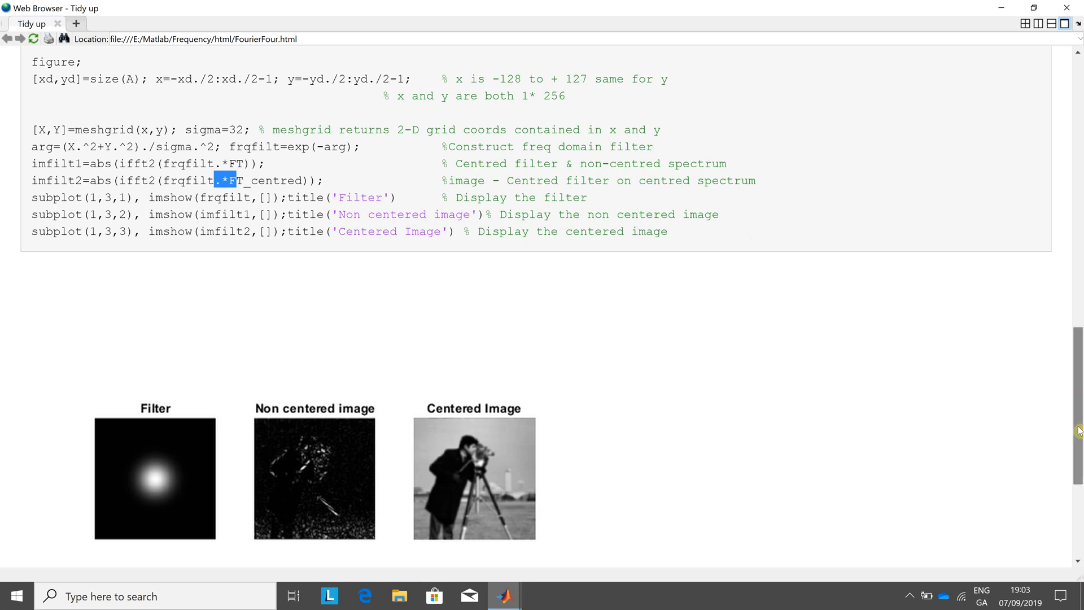
{"action": "scroll", "scroll_direction": "down", "scroll_amount": 3}
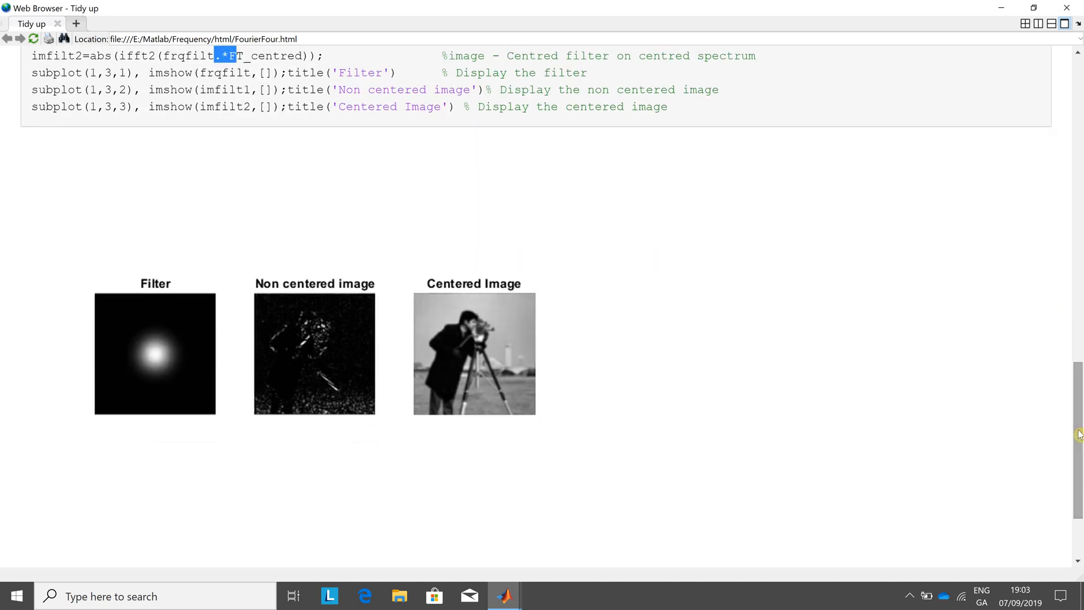